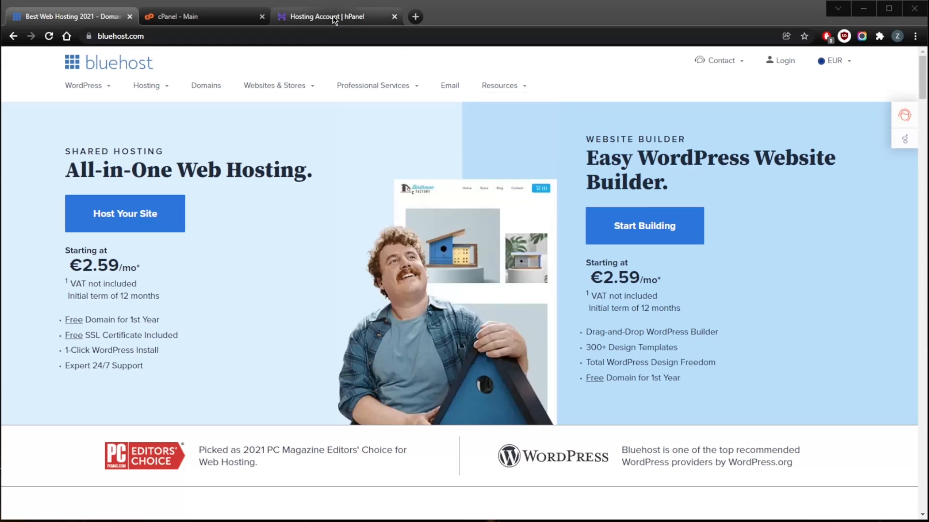
Switch from the Bluehost cPanel tab back to the gitt613sample.com Hosting Account tab.
click(71, 16)
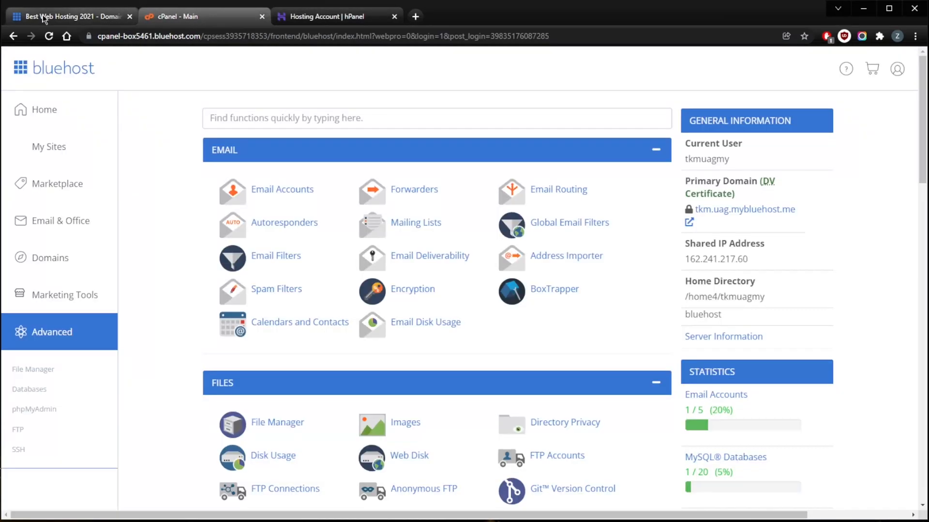
click(330, 15)
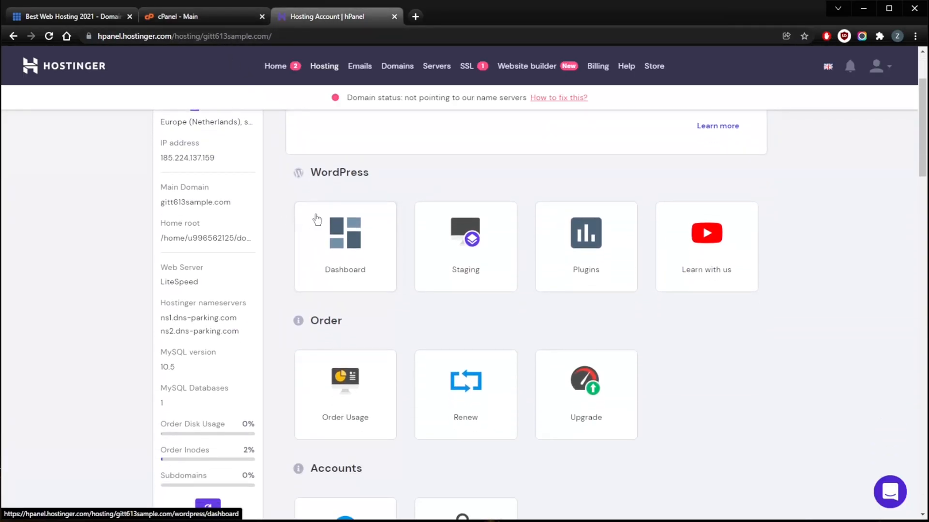
mouse_move(315, 212)
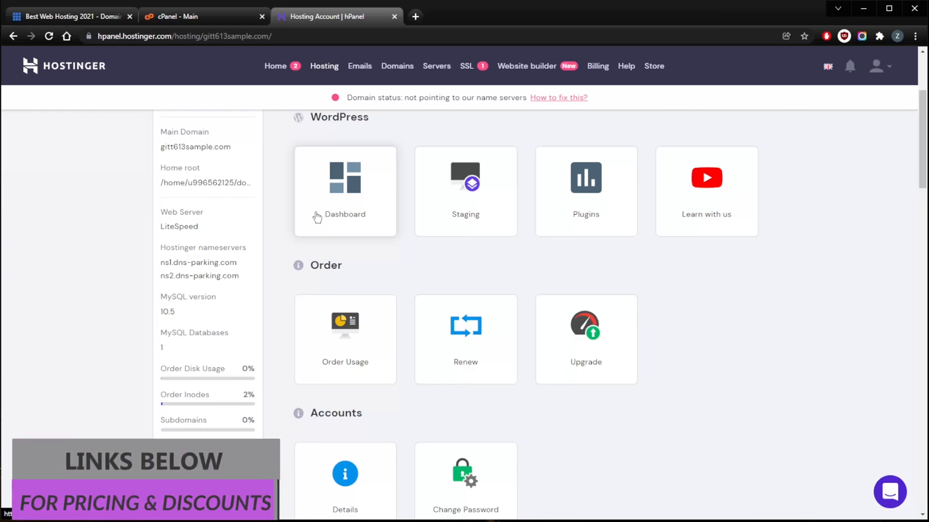
mouse_move(291, 223)
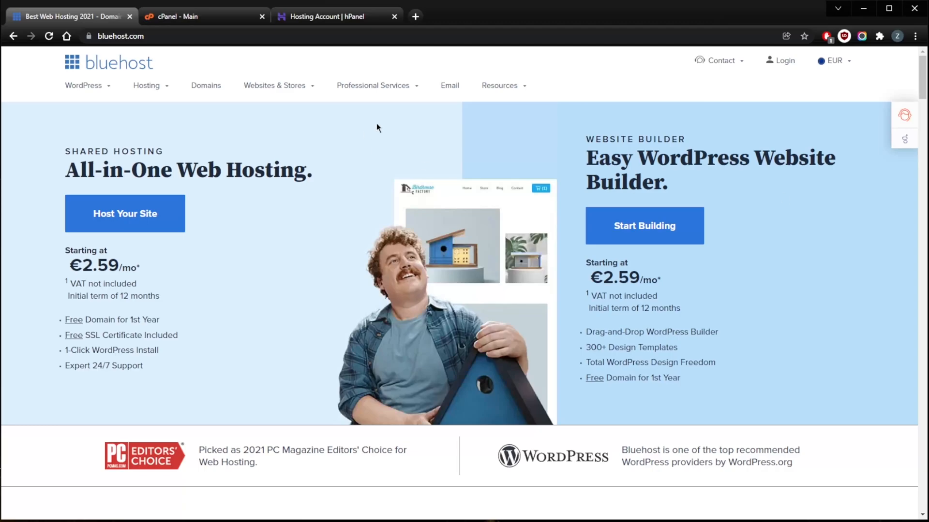
click(332, 16)
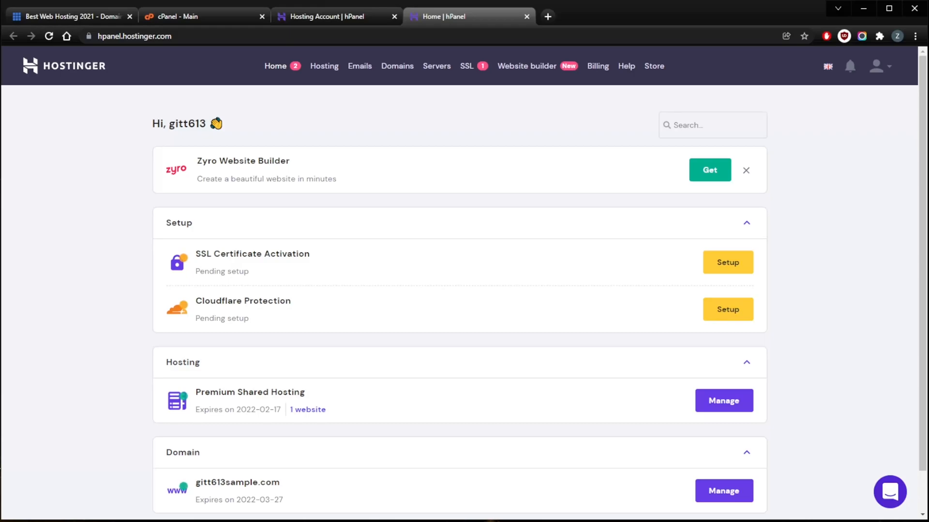
mouse_move(431, 223)
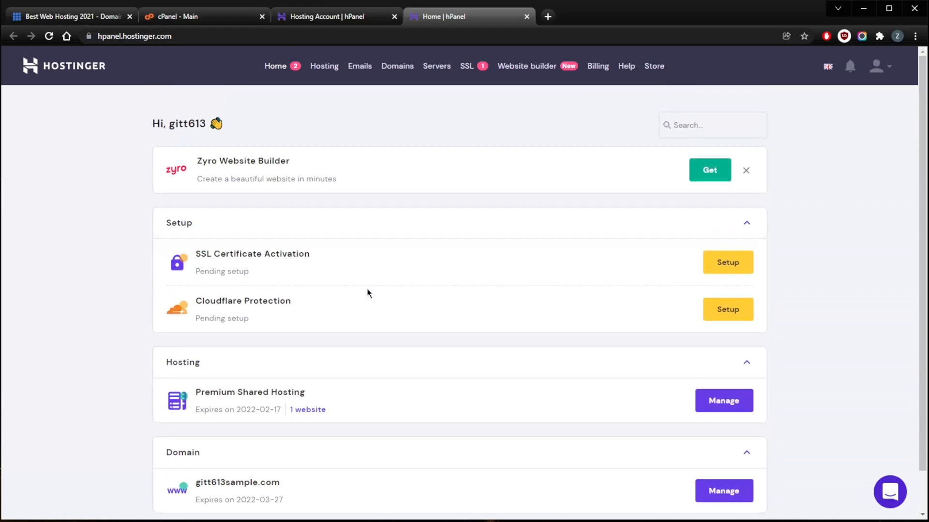
mouse_move(350, 311)
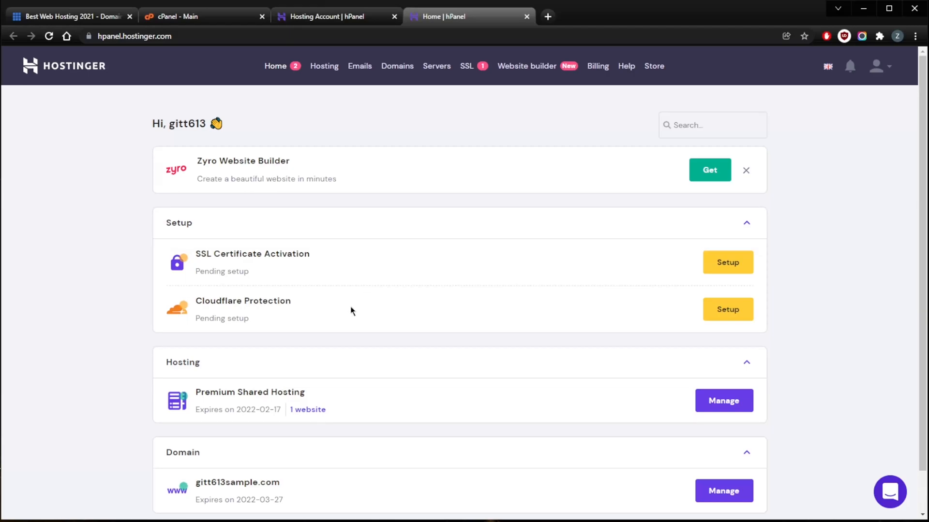
mouse_move(352, 307)
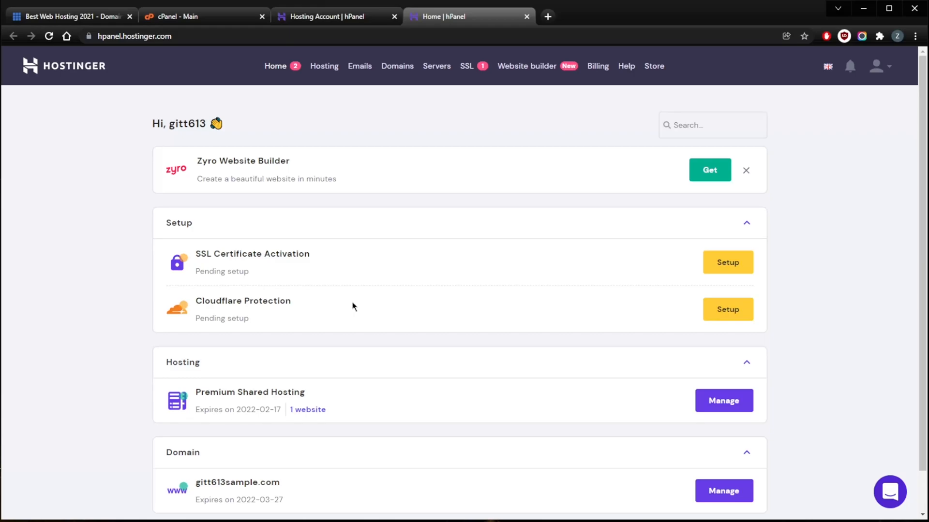
mouse_move(296, 342)
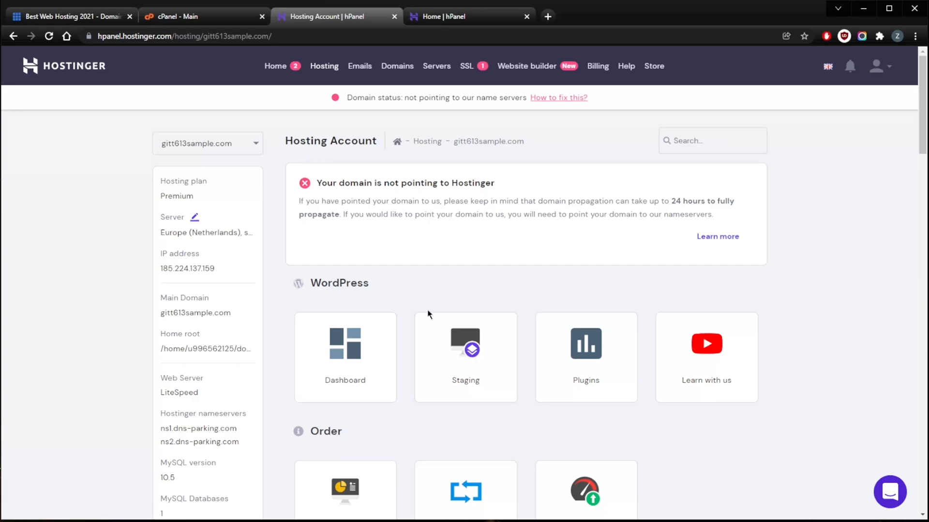
Scroll the gitt613sample.com account page down to the Databases and Advanced tools.
scroll(down, 3)
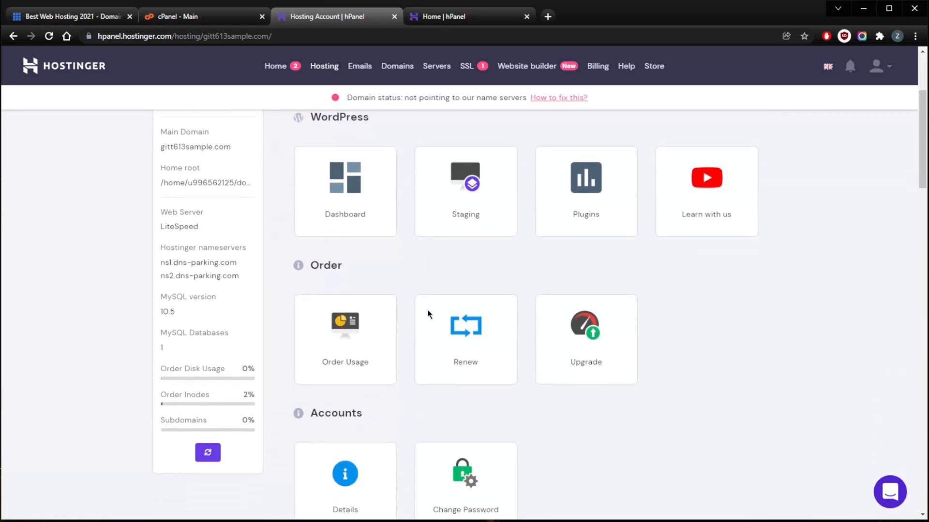
scroll(up, 3)
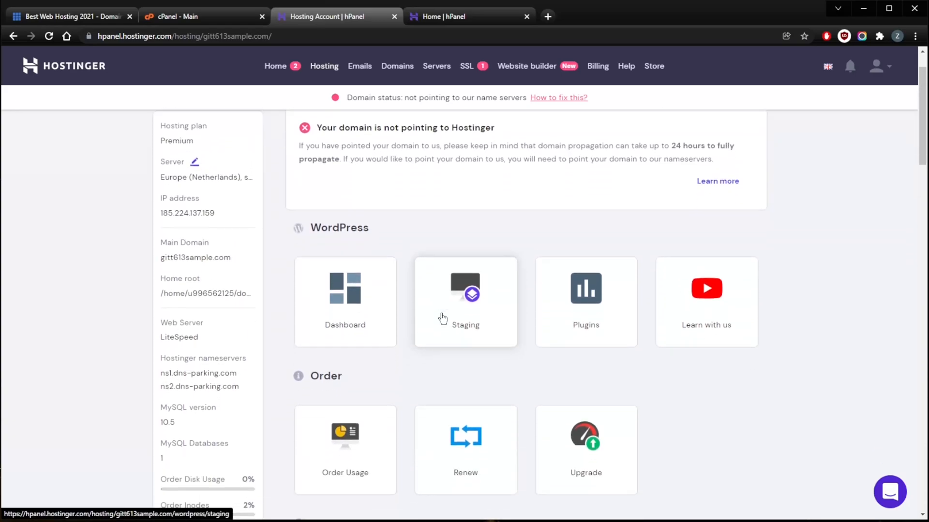
scroll(down, 3)
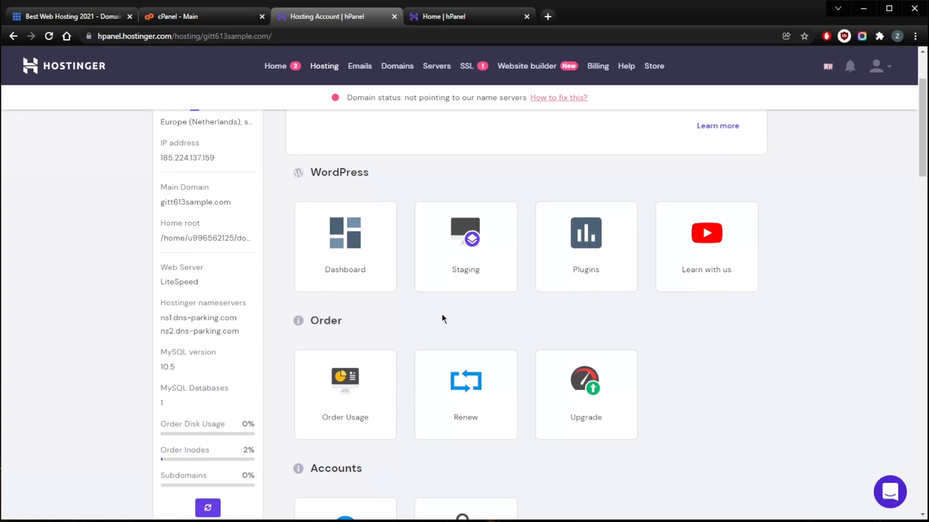
scroll(down, 3)
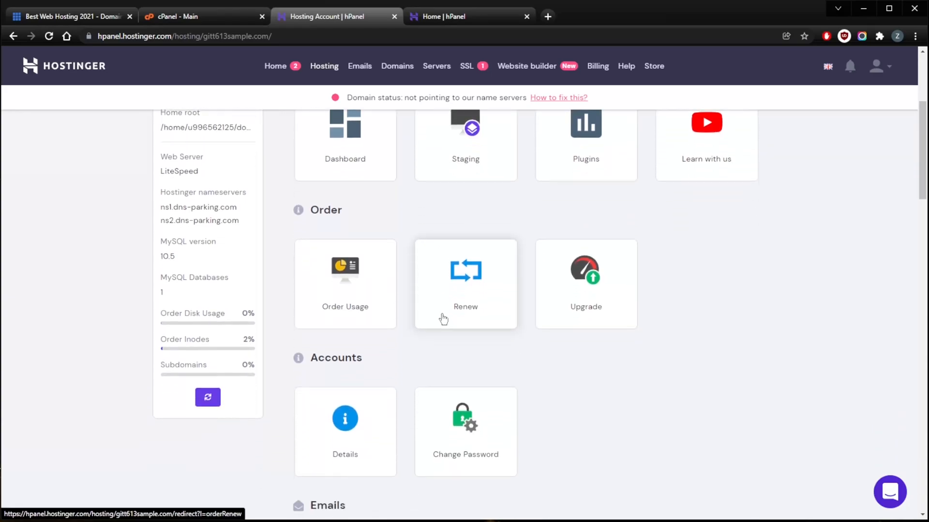
scroll(down, 3)
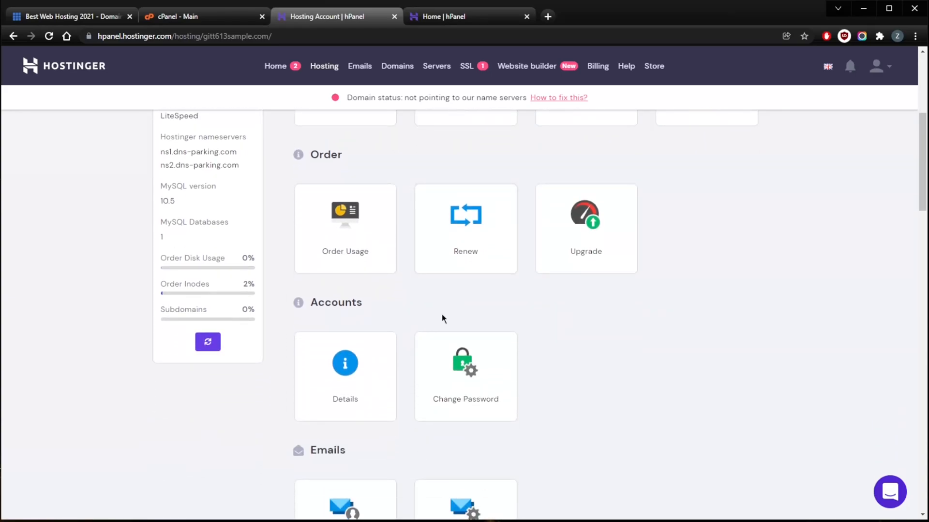
scroll(down, 3)
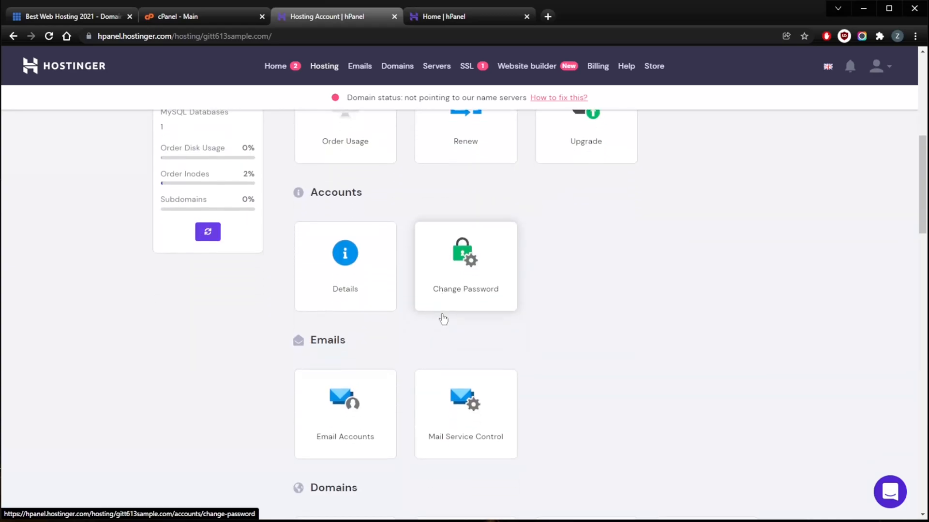
scroll(down, 3)
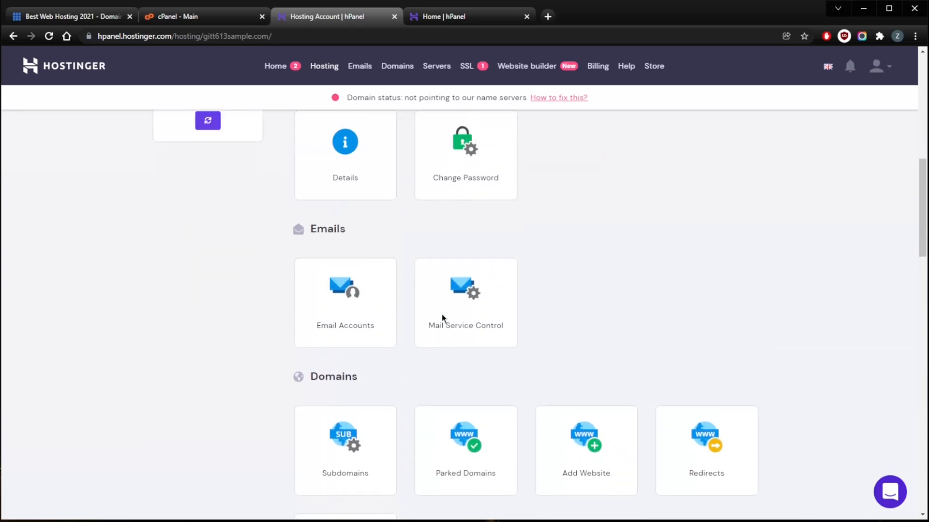
scroll(down, 3)
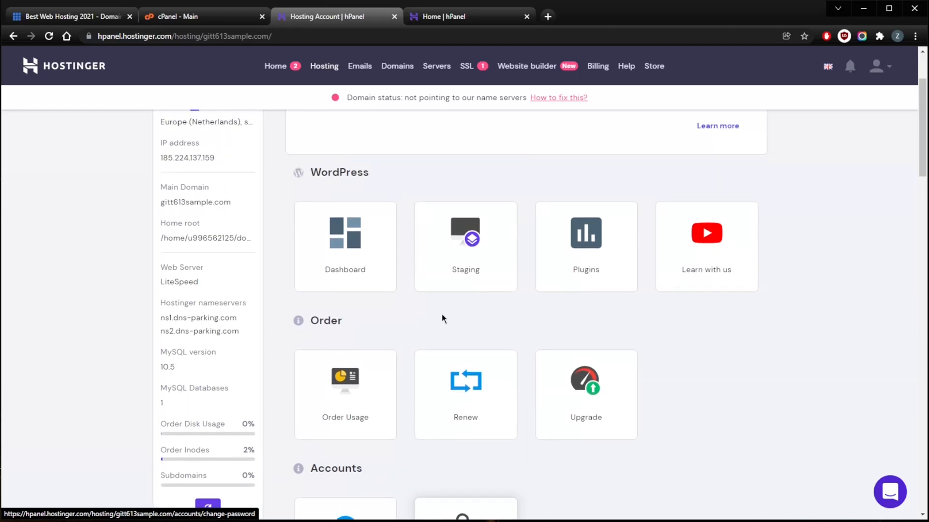
scroll(down, 3)
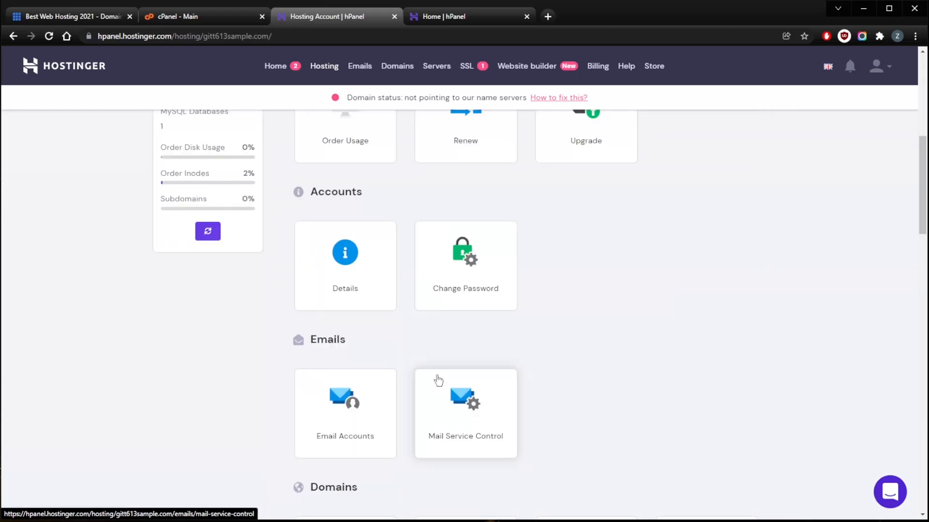
scroll(down, 3)
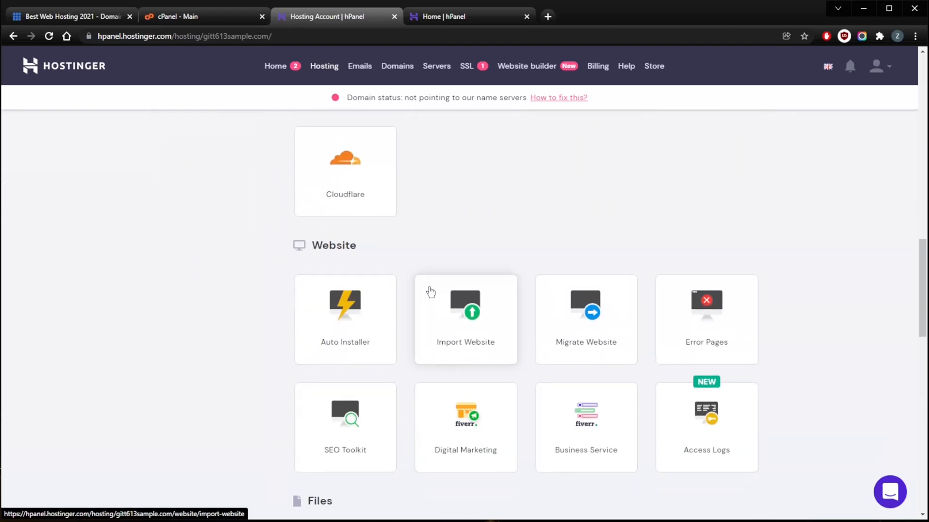
scroll(down, 3)
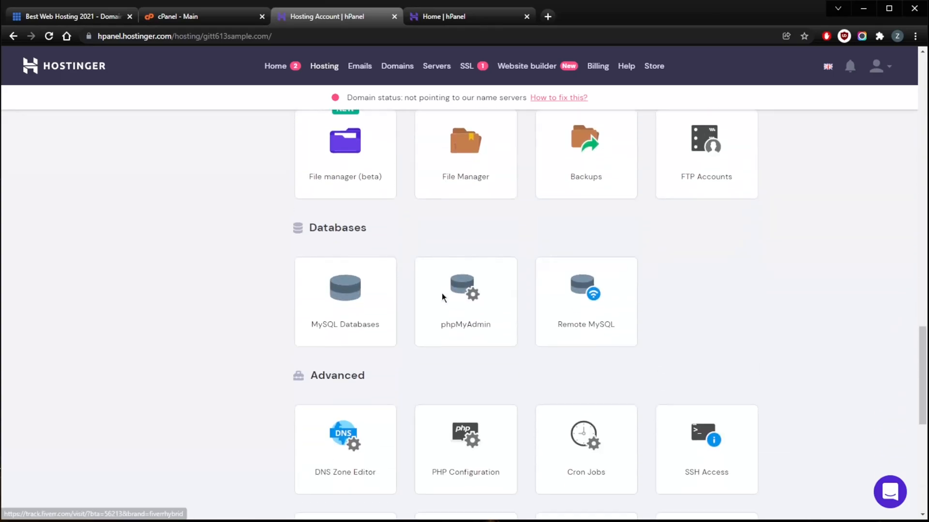
scroll(down, 3)
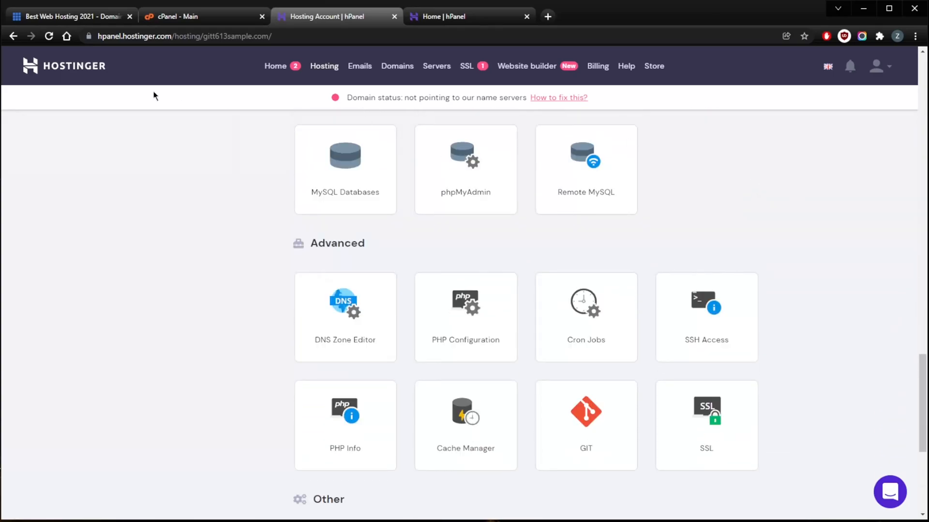
Switch to the Bluehost tab and scroll through its shared hosting plan prices.
click(68, 16)
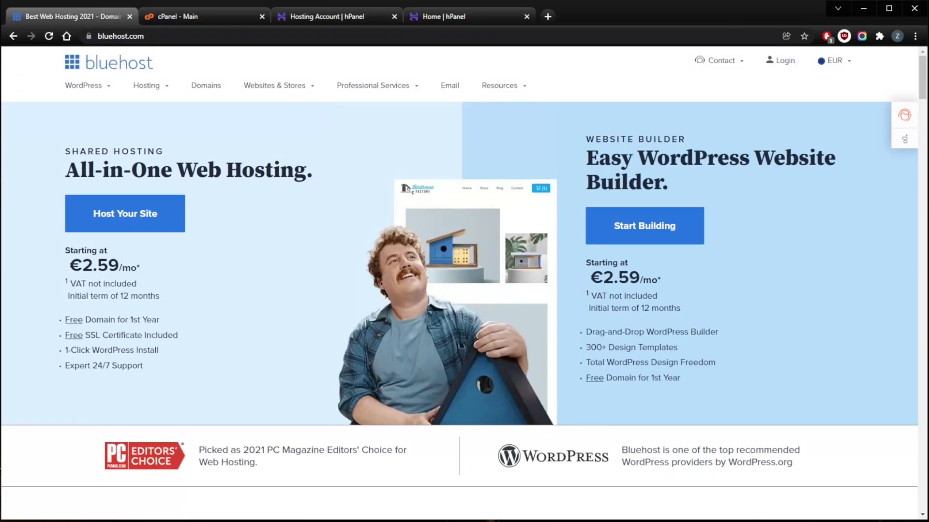
scroll(down, 3)
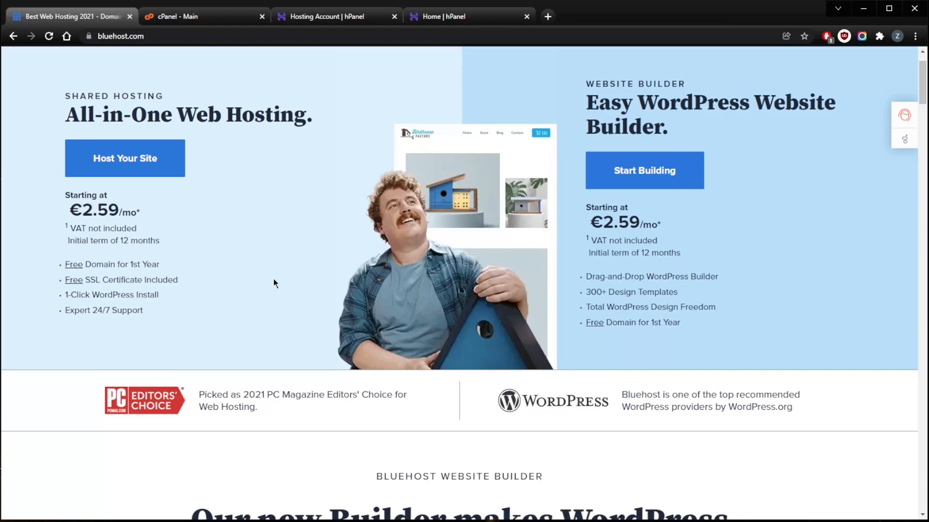
scroll(down, 3)
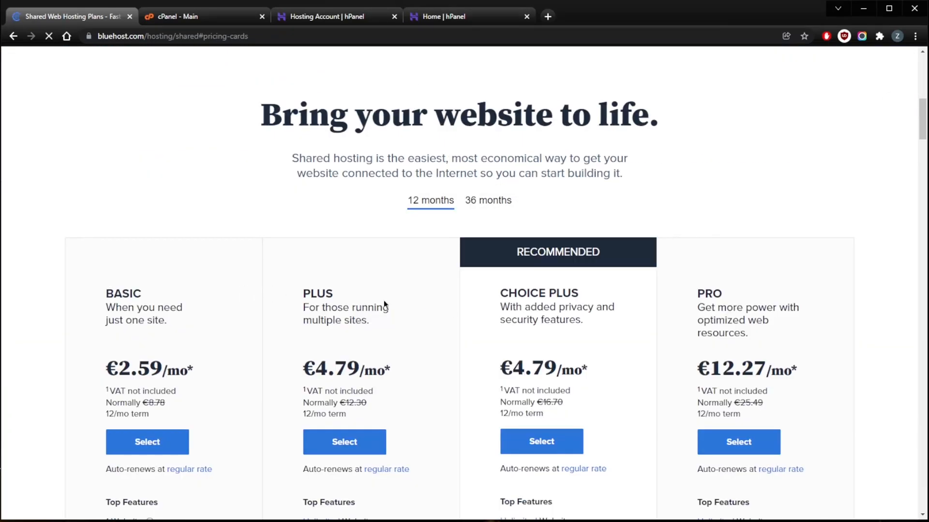
scroll(down, 3)
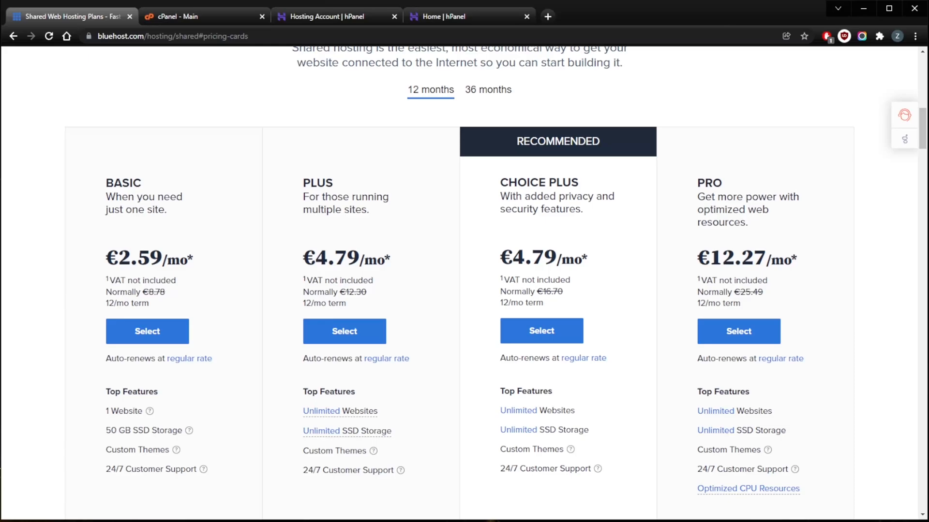
mouse_move(601, 322)
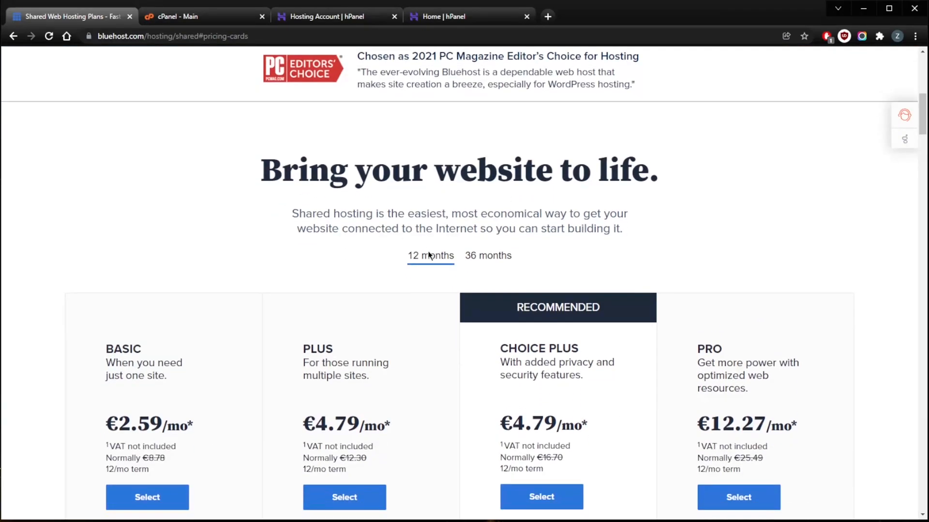
scroll(down, 3)
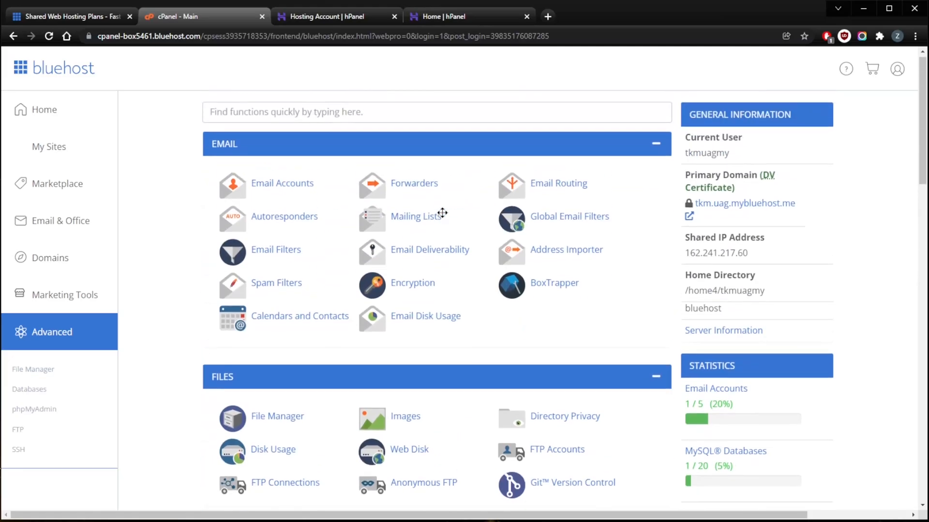
scroll(down, 3)
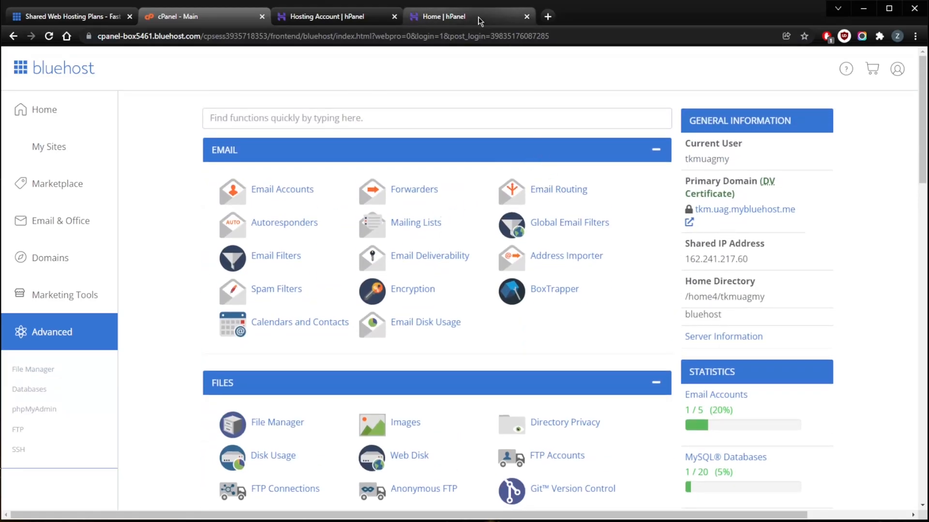
click(332, 15)
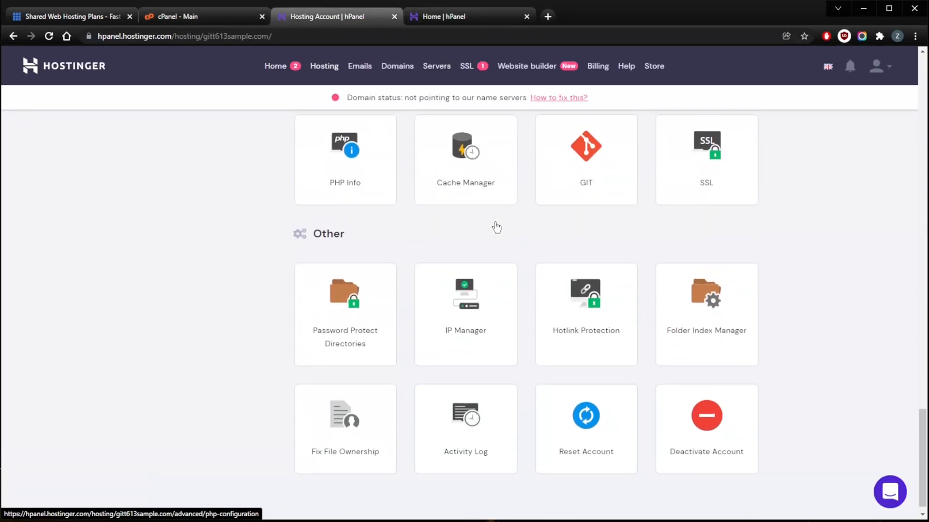
scroll(up, 3)
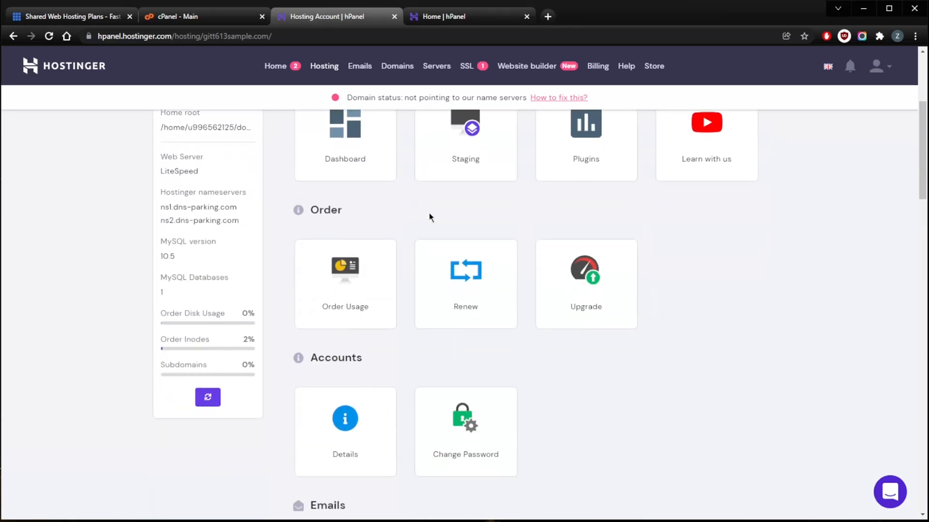
scroll(down, 3)
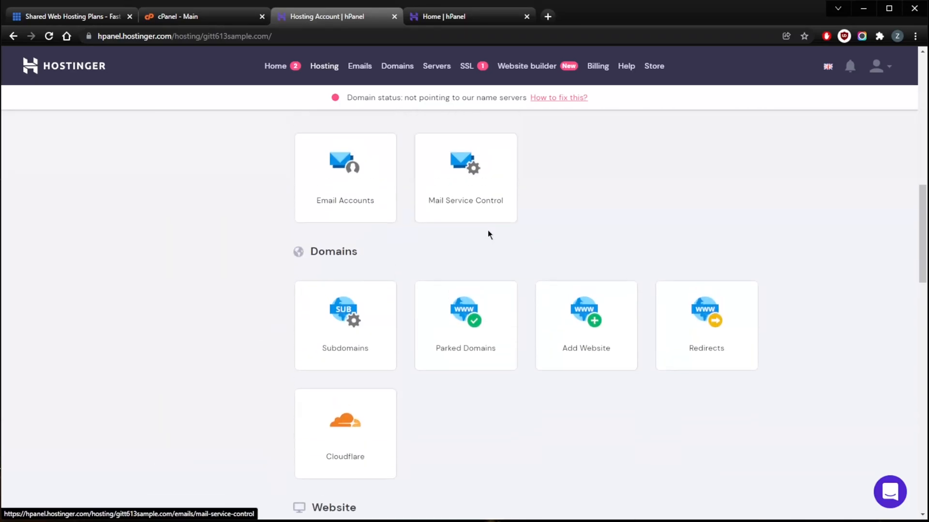
click(203, 16)
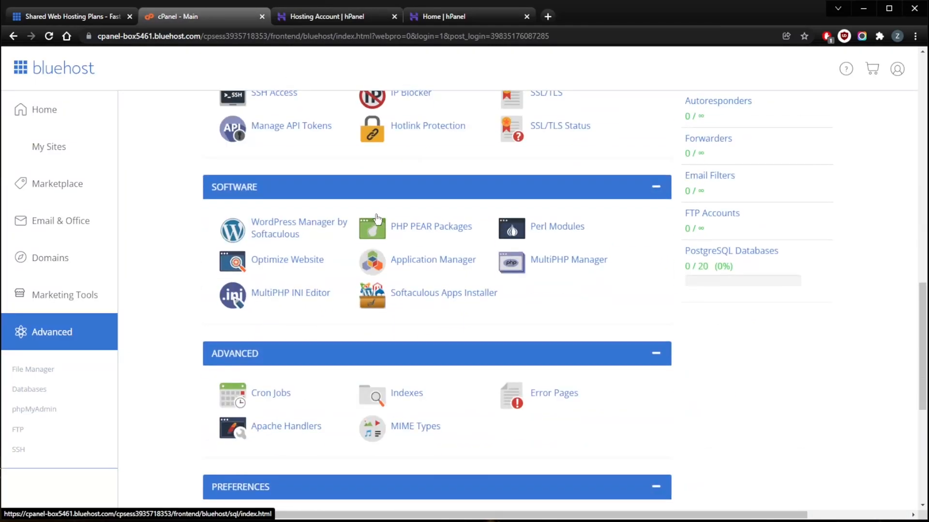
scroll(up, 3)
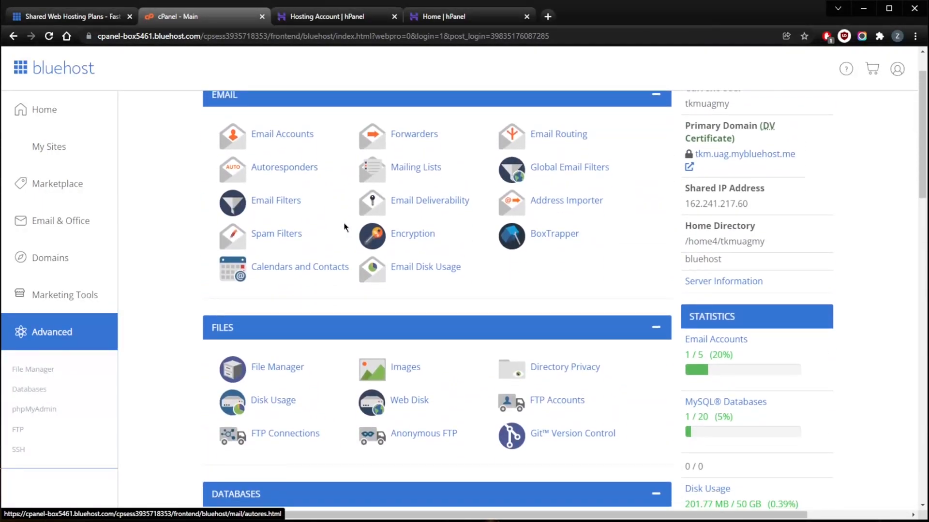
scroll(down, 3)
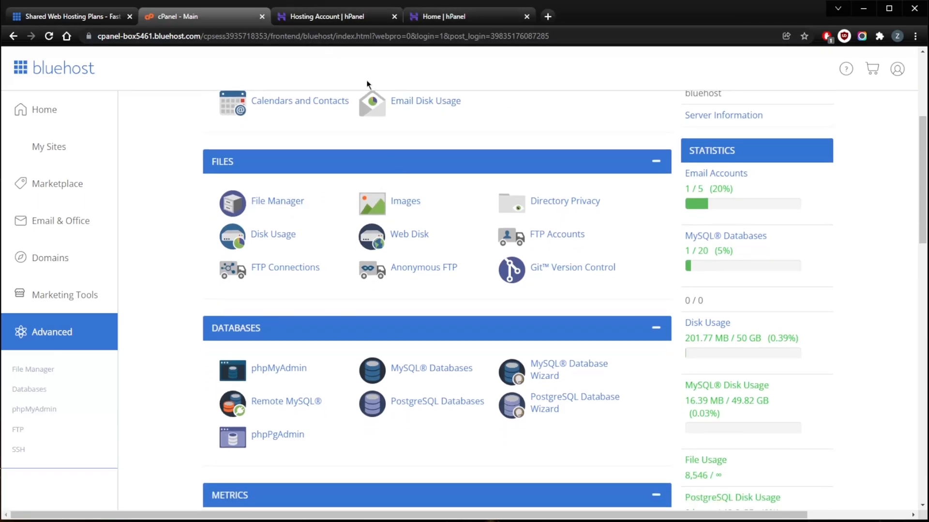
mouse_move(315, 165)
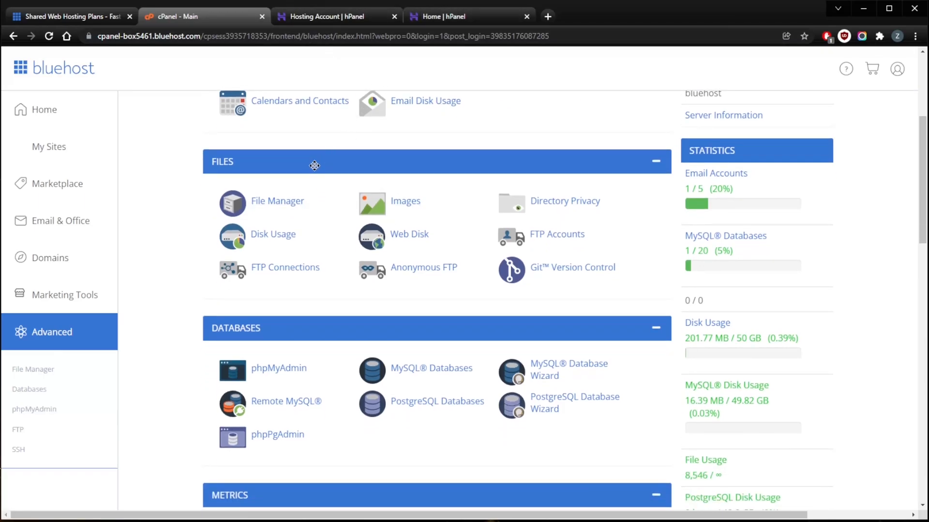
mouse_move(357, 285)
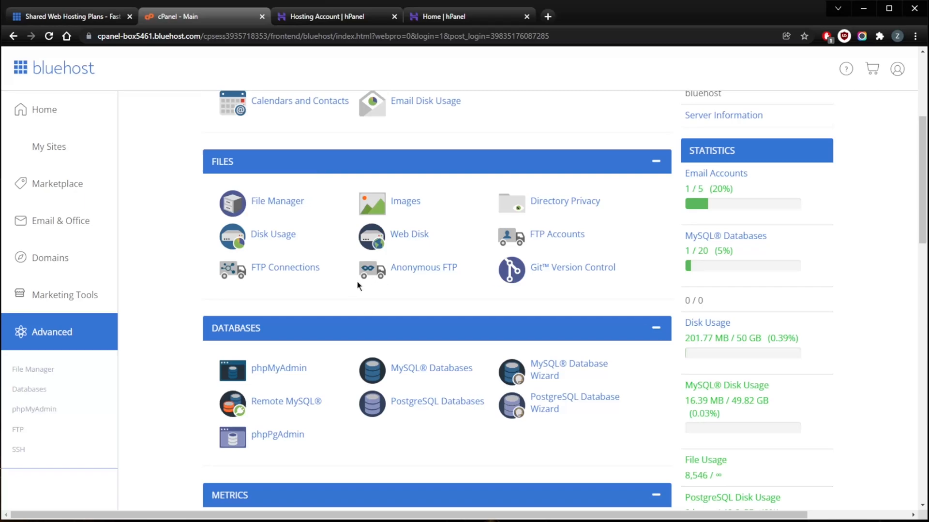
mouse_move(341, 309)
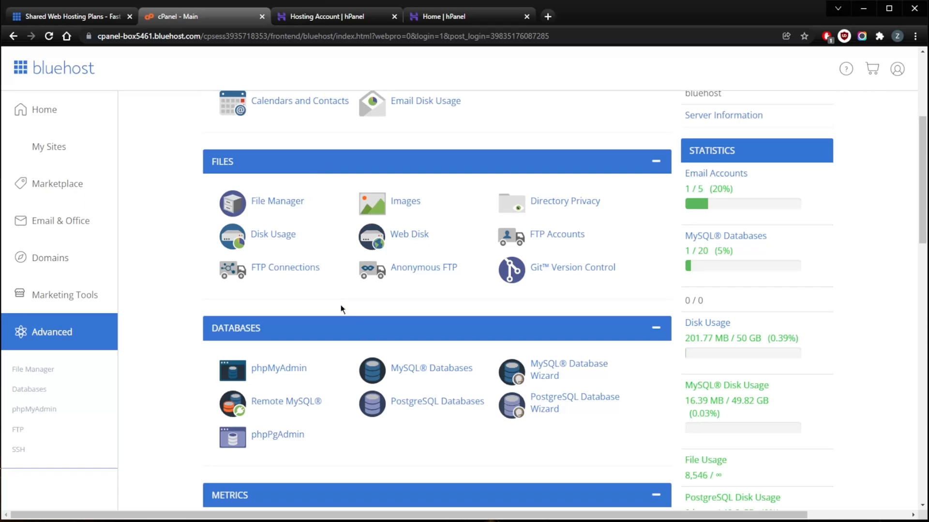
mouse_move(312, 304)
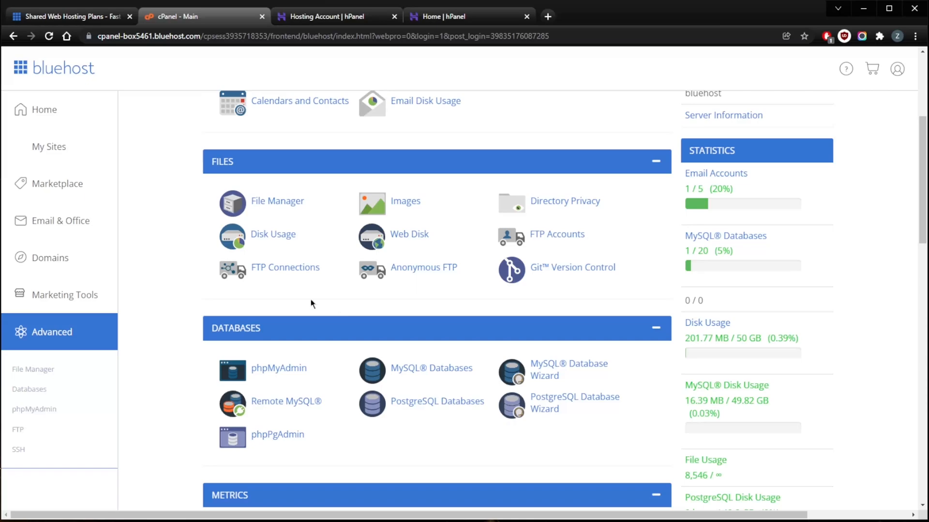
mouse_move(281, 311)
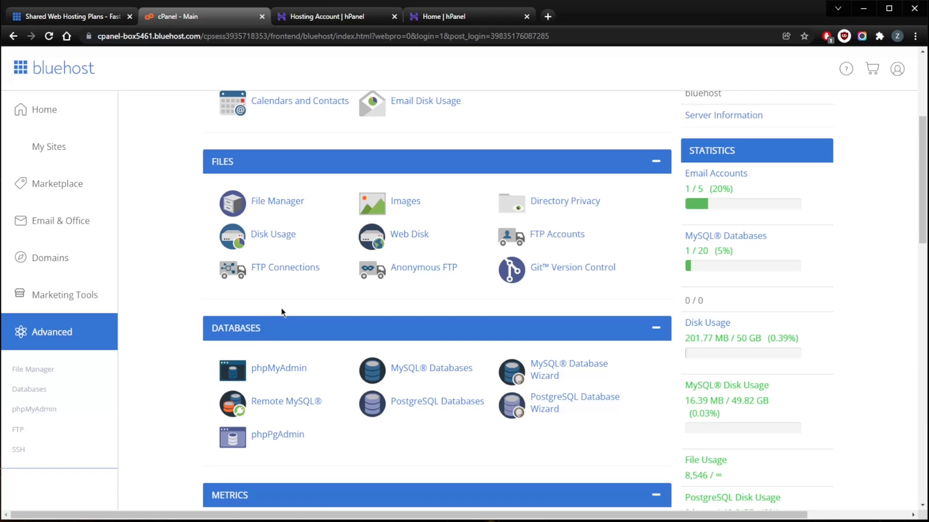
mouse_move(329, 317)
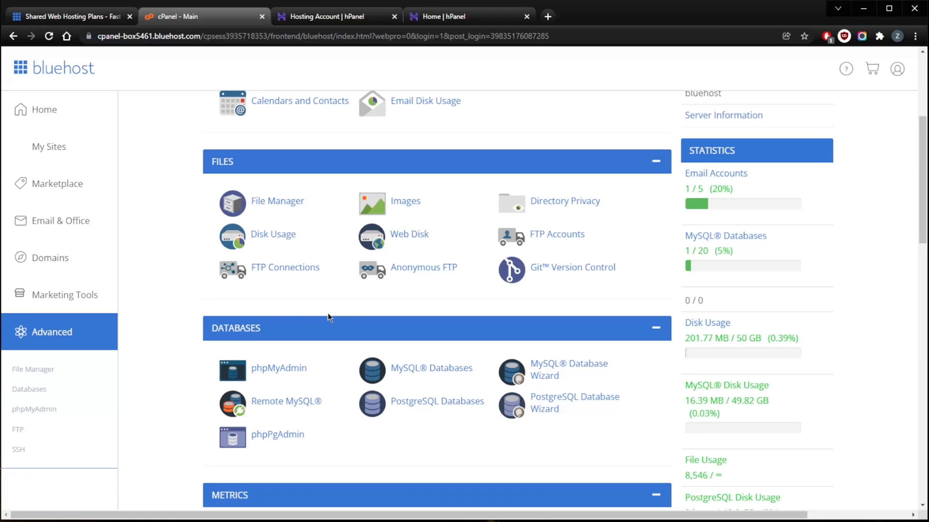
scroll(down, 3)
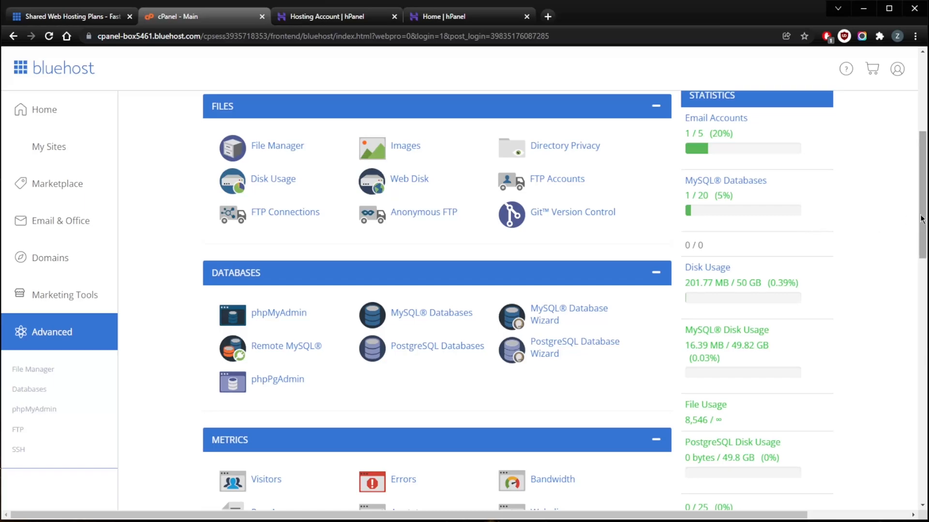
mouse_move(441, 16)
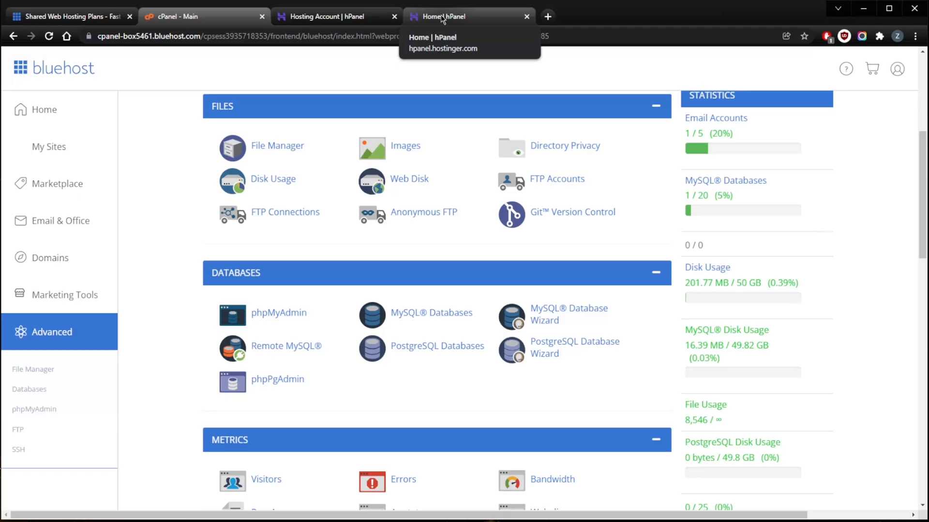
Visit the Home | hPanel tab, then return to the gitt613sample.com Hosting Account tab.
click(468, 16)
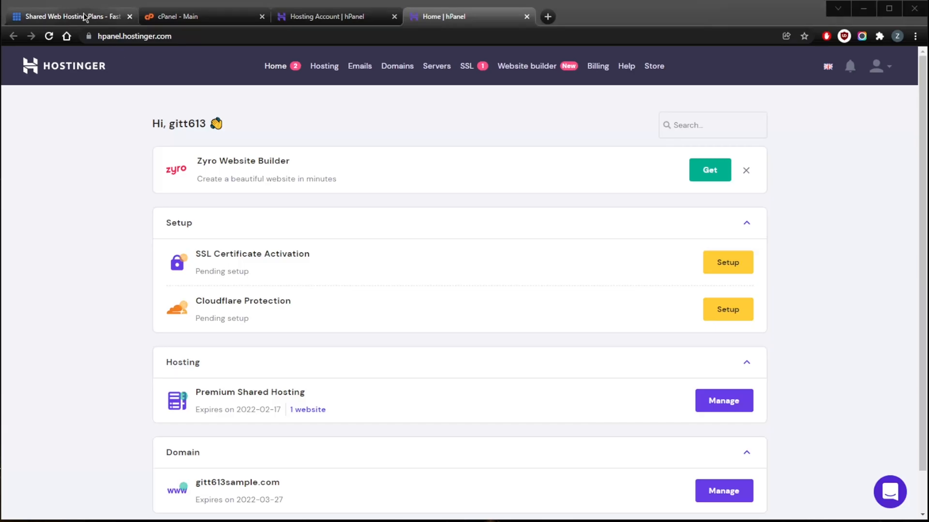
click(332, 16)
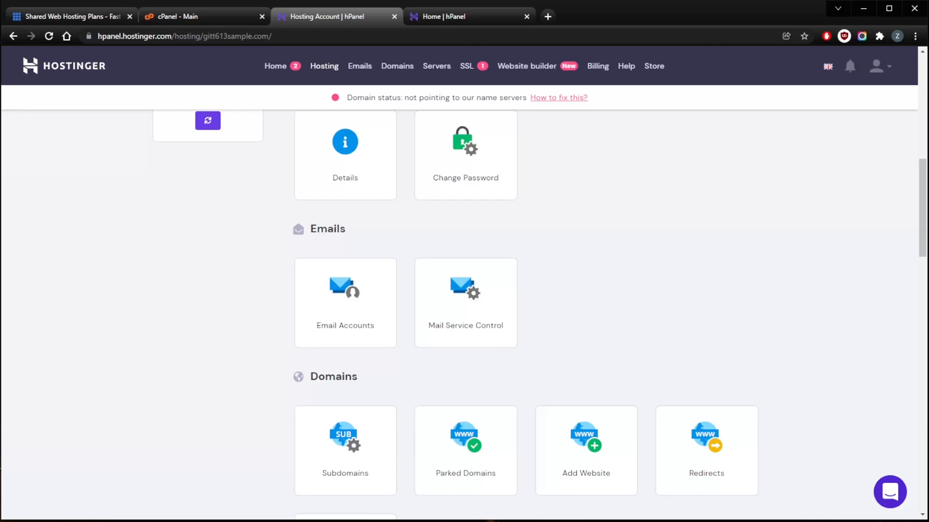
Switch to the cPanel - Main tab showing Files, Databases and Metrics.
click(201, 16)
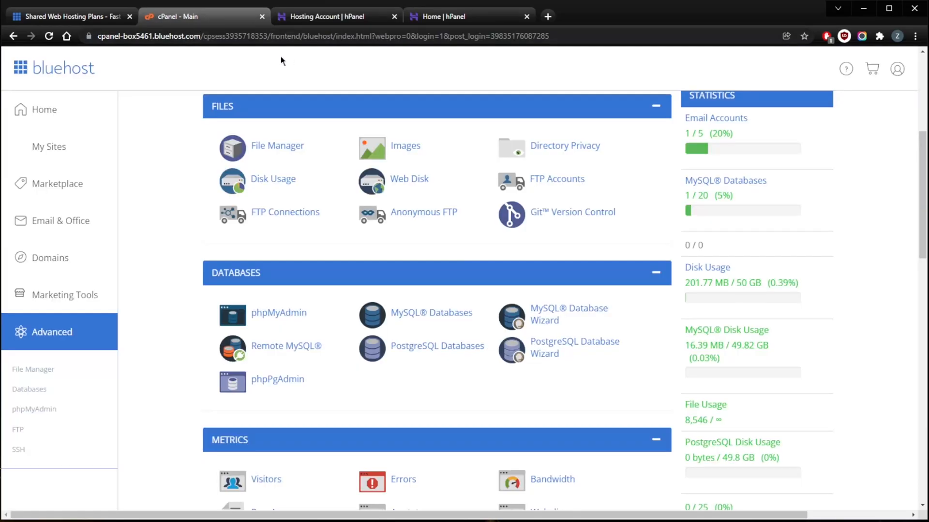
mouse_move(199, 61)
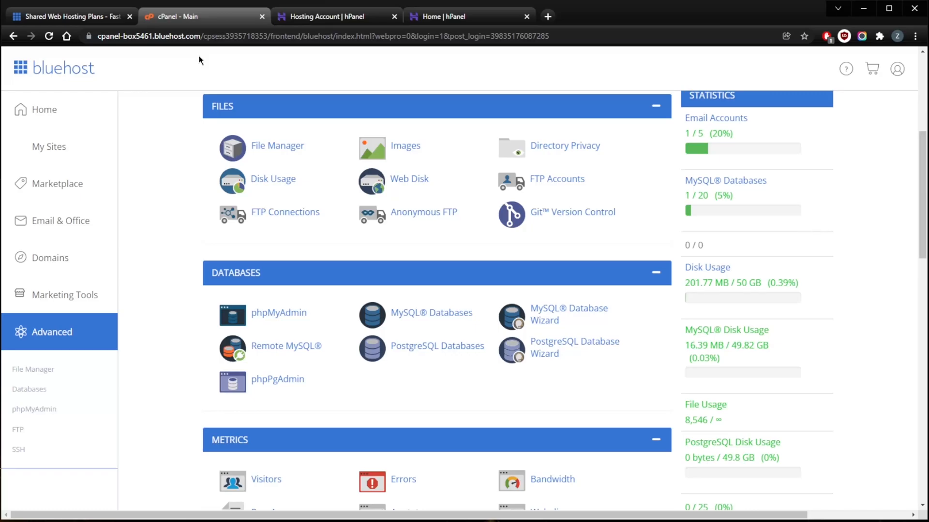
mouse_move(215, 92)
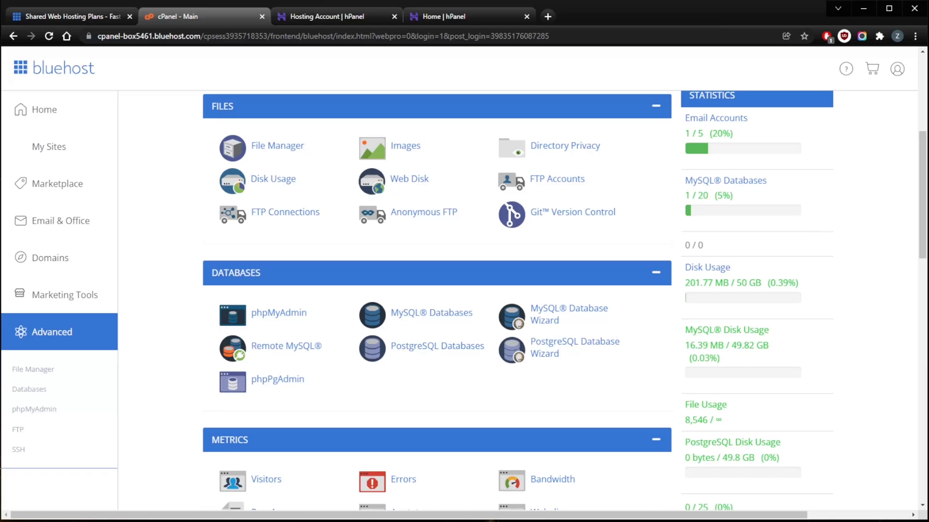
mouse_move(802, 271)
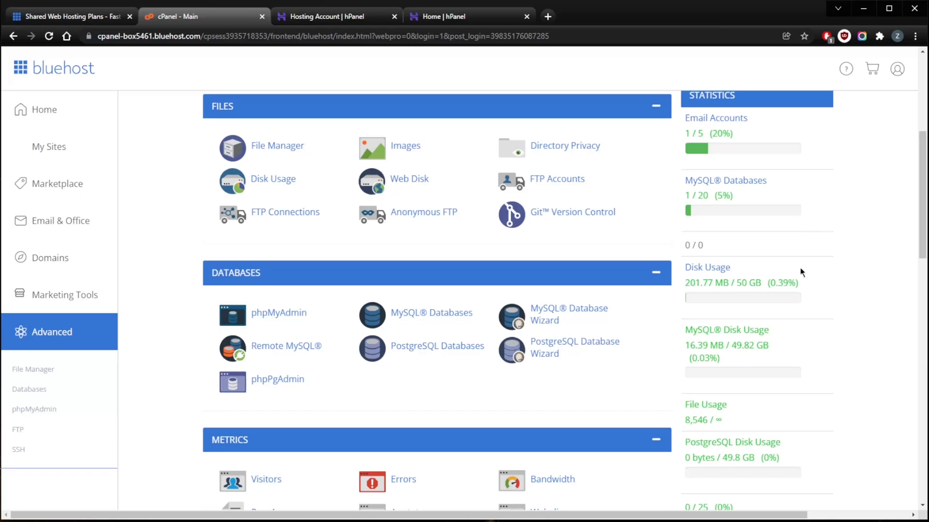
click(467, 16)
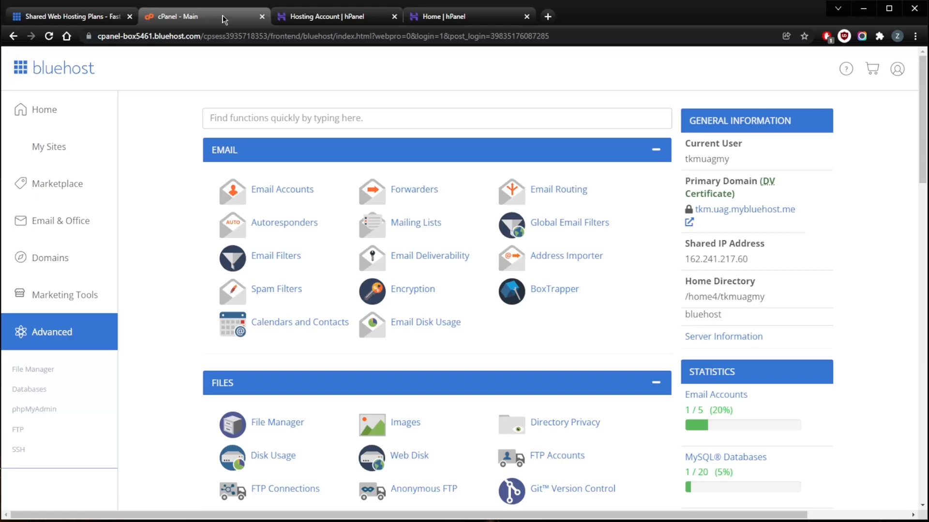
mouse_move(414, 190)
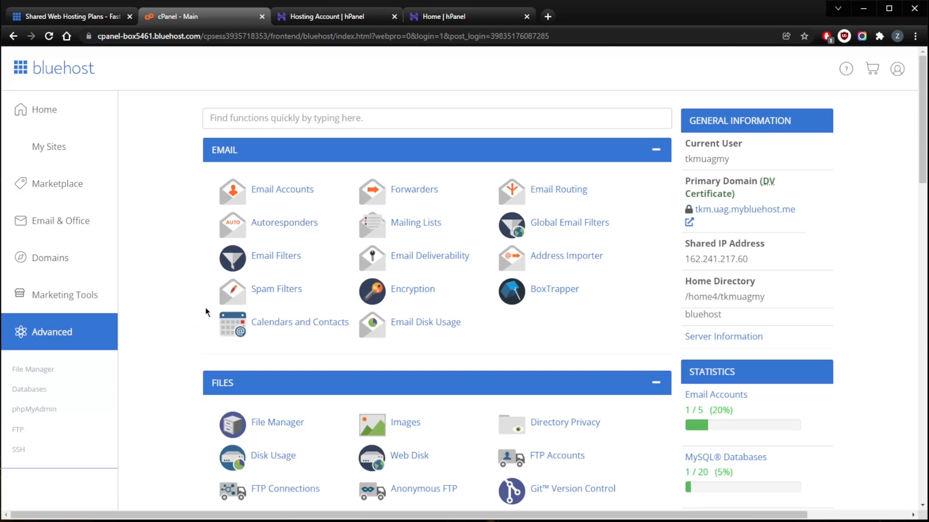
mouse_move(340, 181)
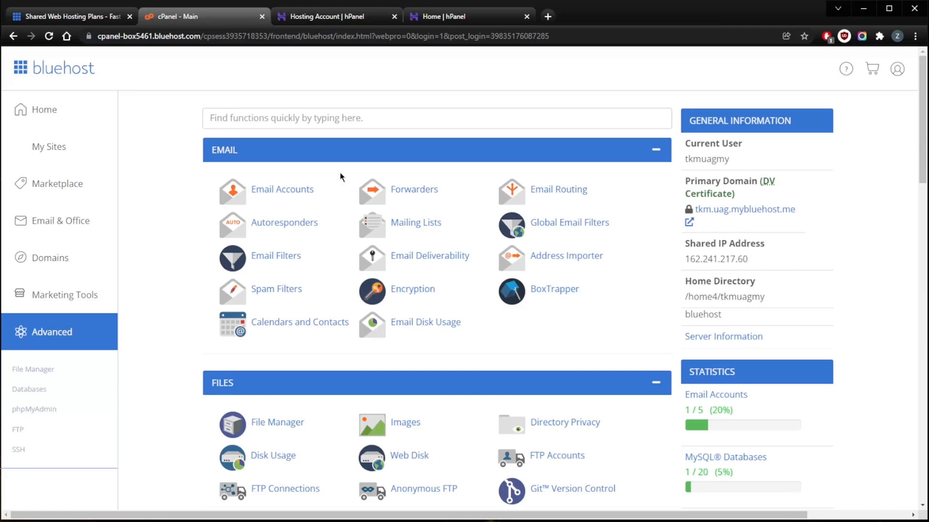
mouse_move(283, 189)
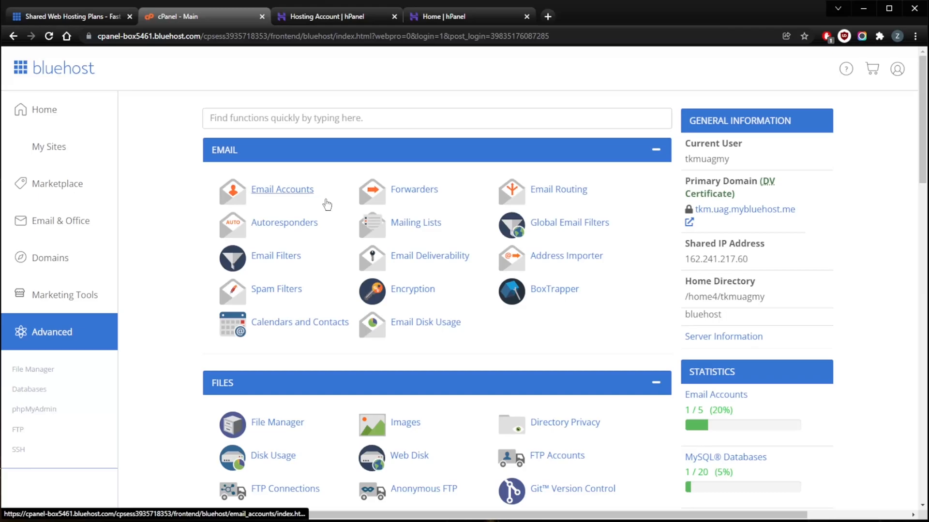
mouse_move(335, 214)
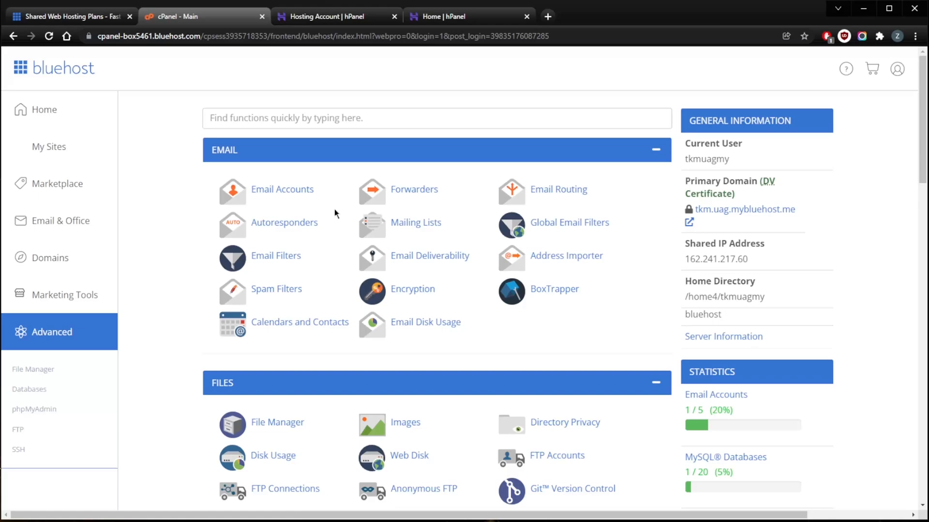
Switch to the Hosting Account tab and open the site's WordPress Plugins page.
click(336, 16)
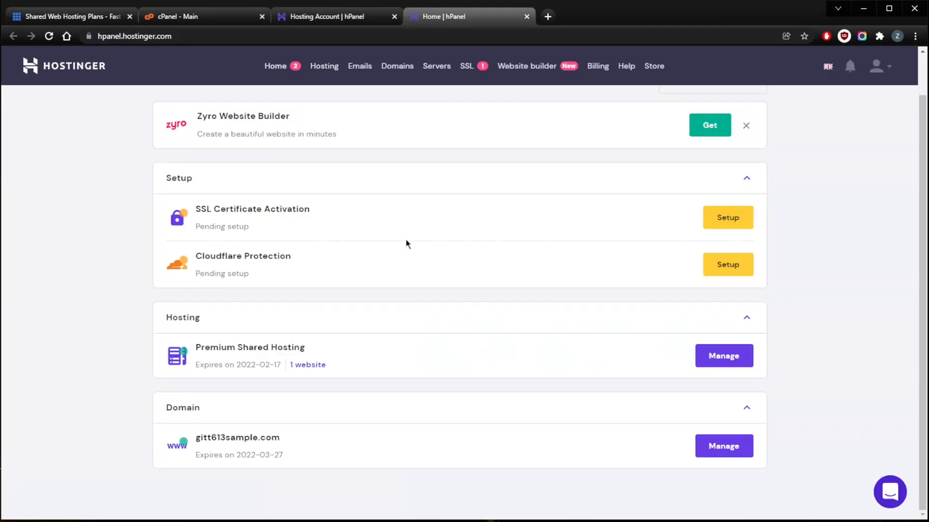
mouse_move(391, 247)
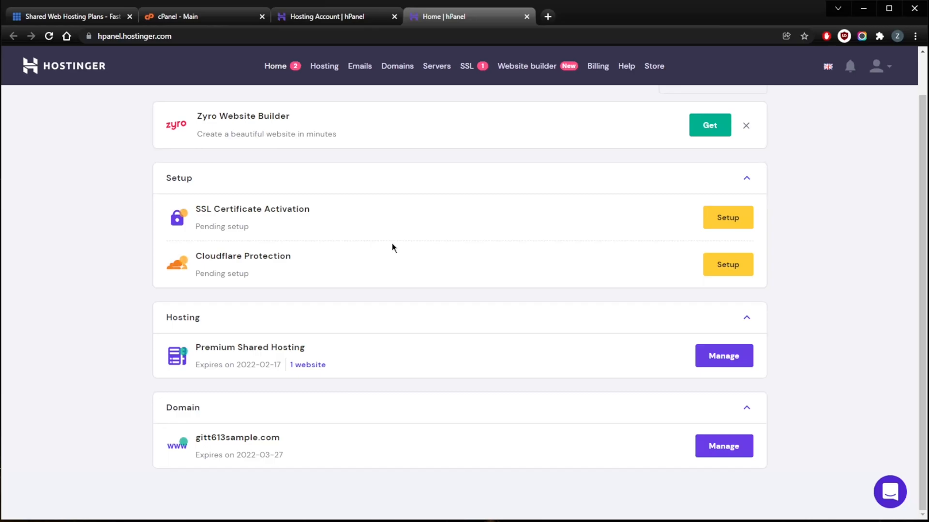
mouse_move(453, 152)
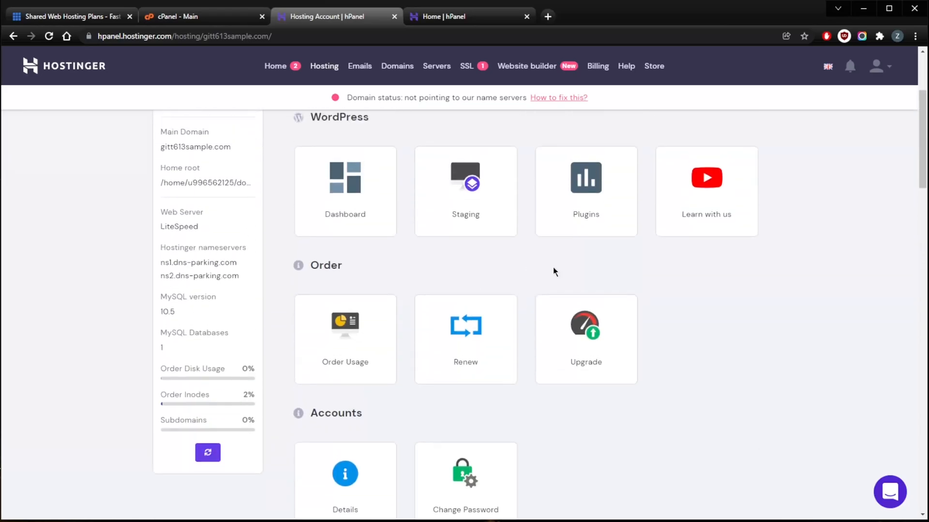
click(585, 192)
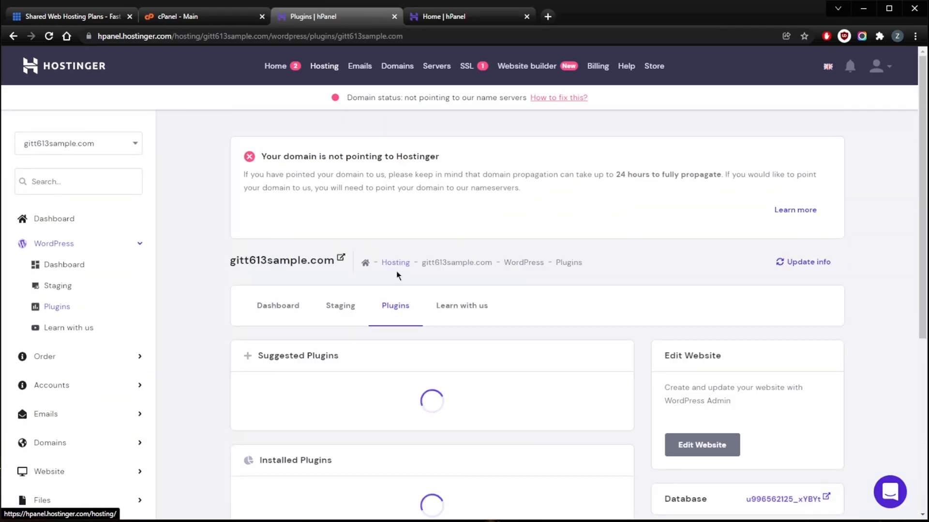
scroll(down, 3)
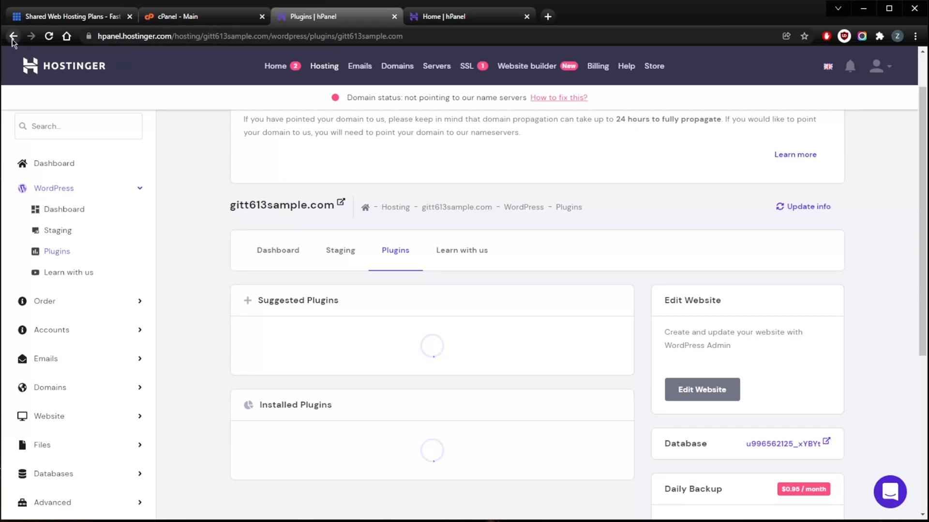
Go back to the account overview and open the gitt613sample.com WordPress Dashboard.
click(13, 36)
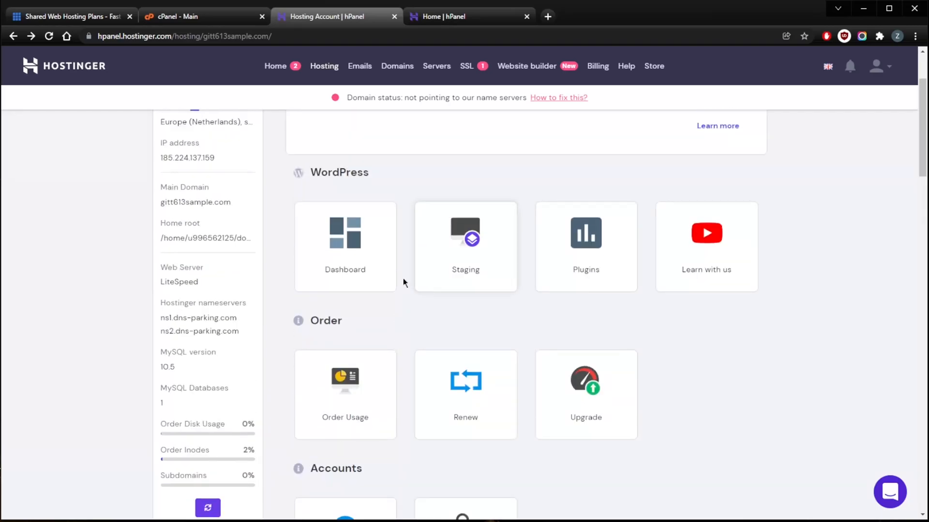
click(345, 246)
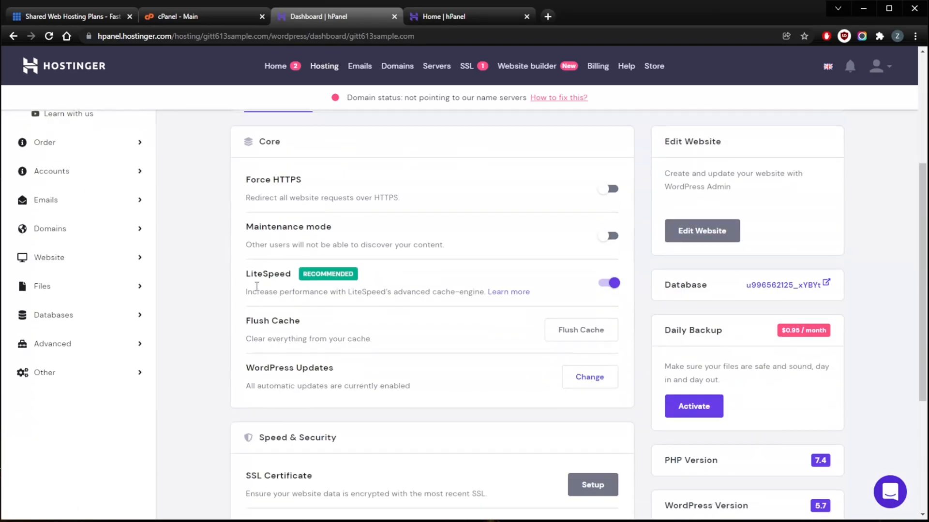
scroll(down, 3)
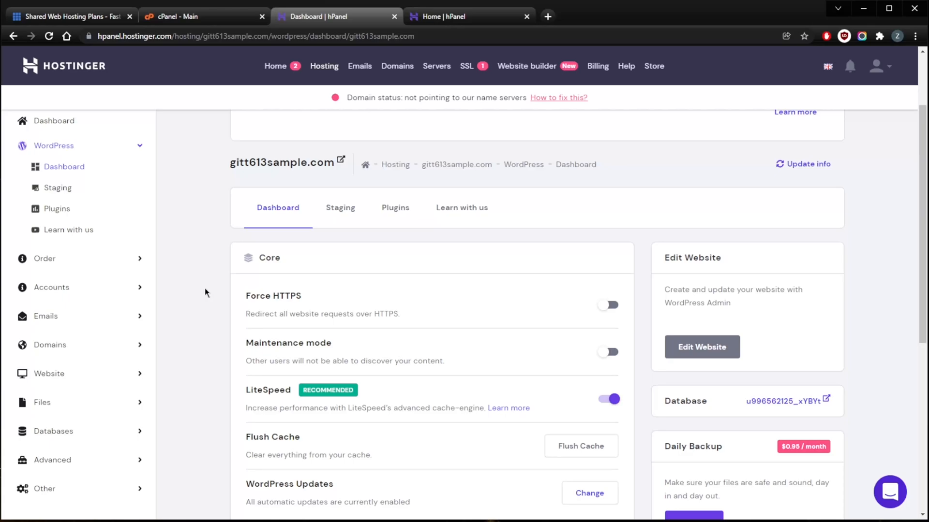
mouse_move(359, 304)
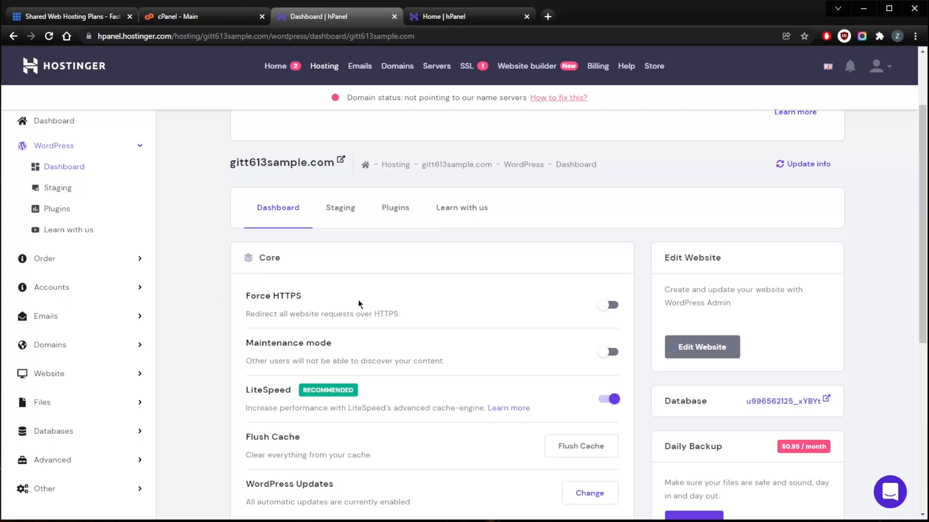
mouse_move(402, 285)
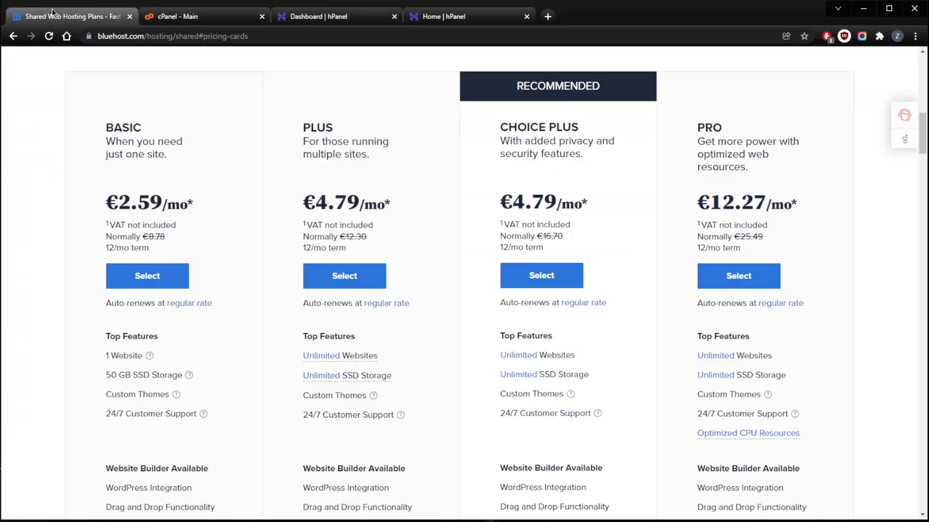
Scroll Bluehost's cPanel tools and shared hosting plans, then switch to the Dashboard | hPanel tab.
click(204, 16)
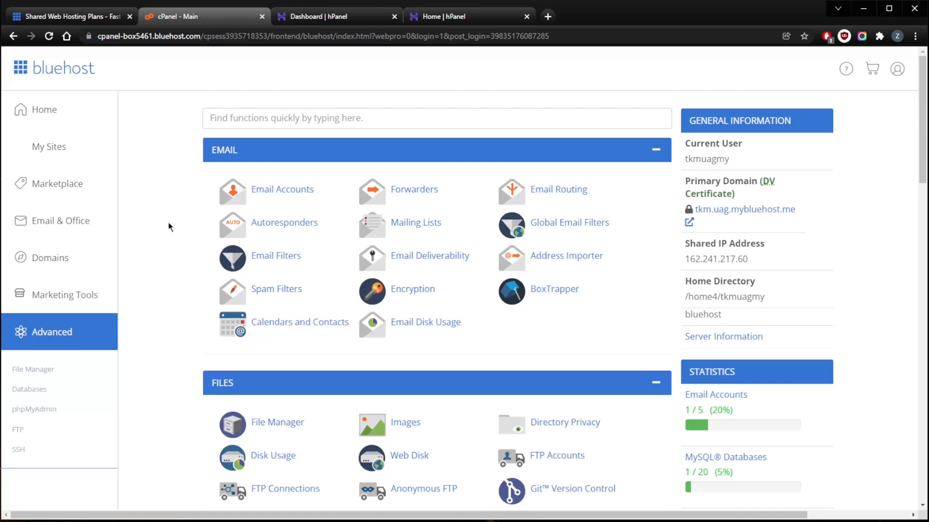
scroll(down, 3)
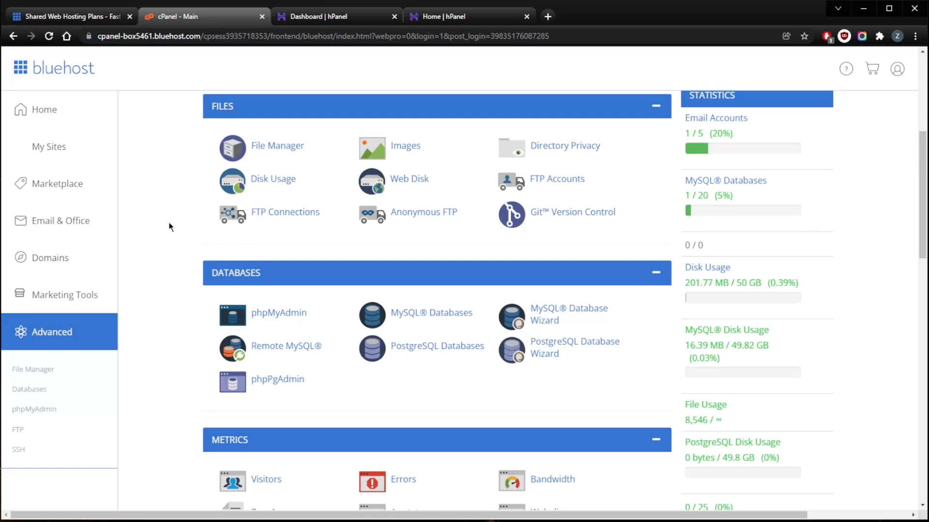
mouse_move(184, 227)
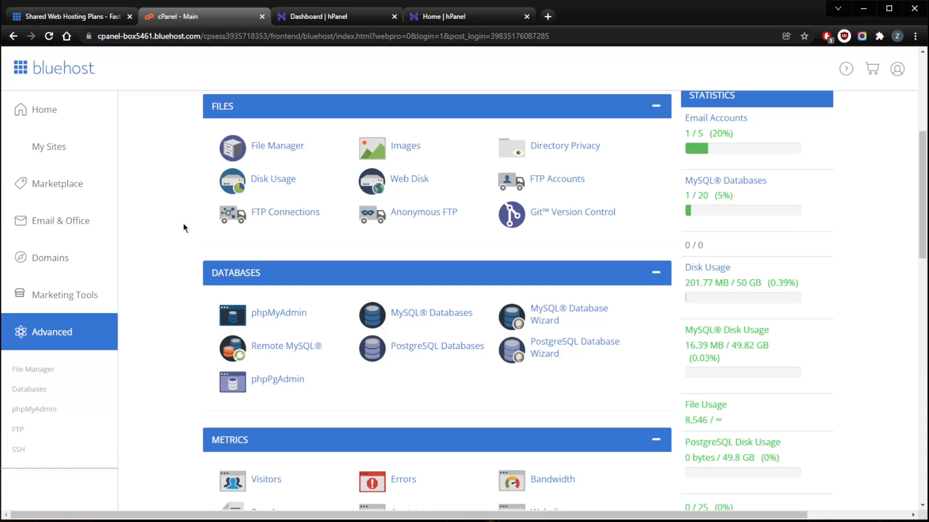
mouse_move(196, 261)
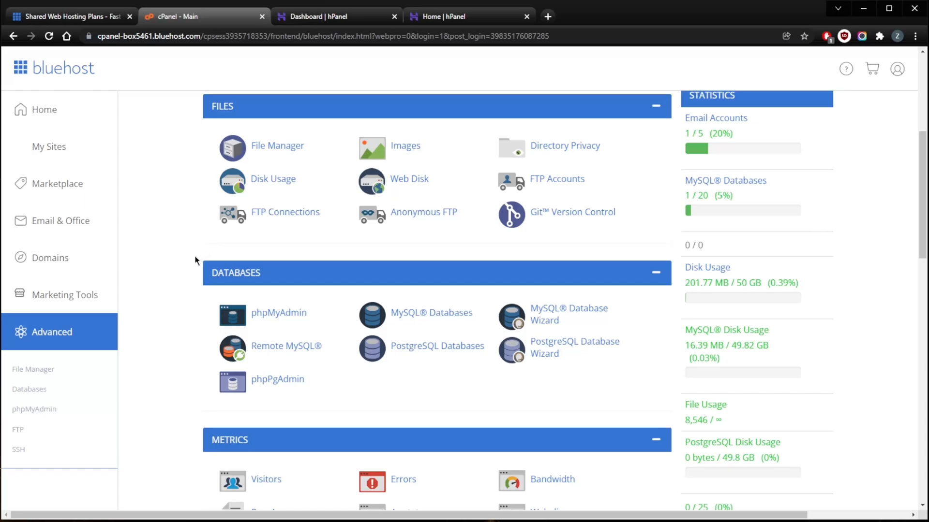
mouse_move(200, 262)
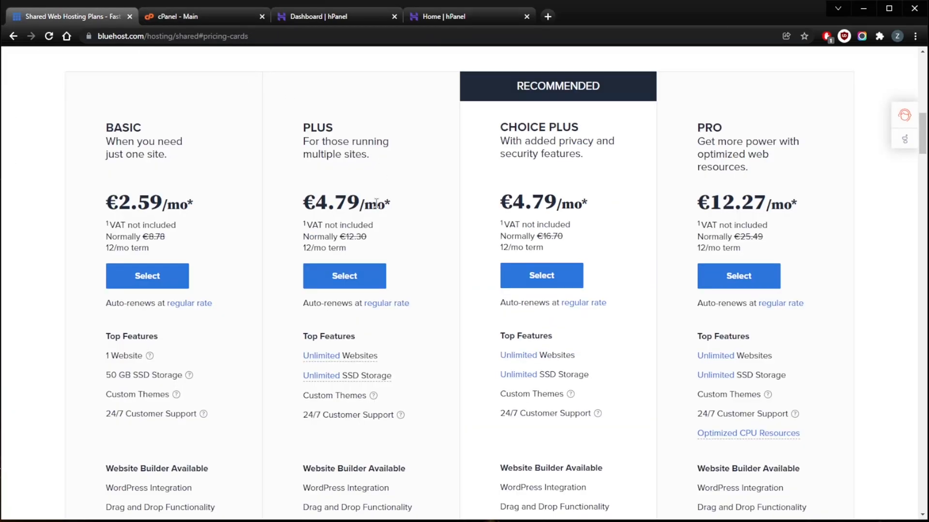
mouse_move(467, 261)
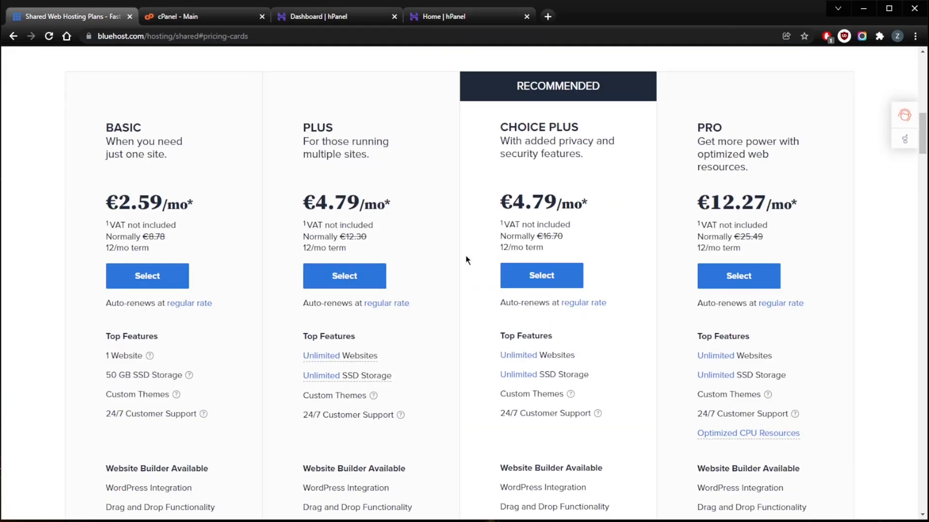
mouse_move(474, 209)
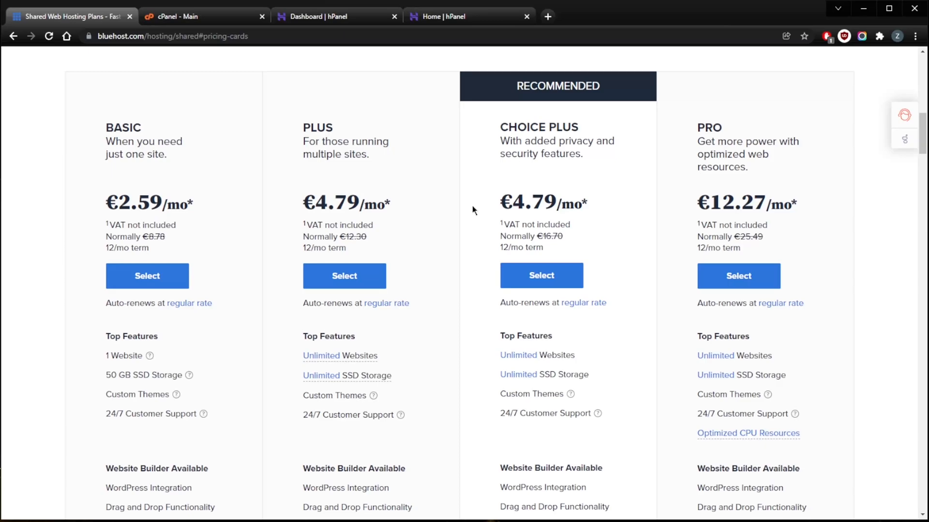
mouse_move(478, 231)
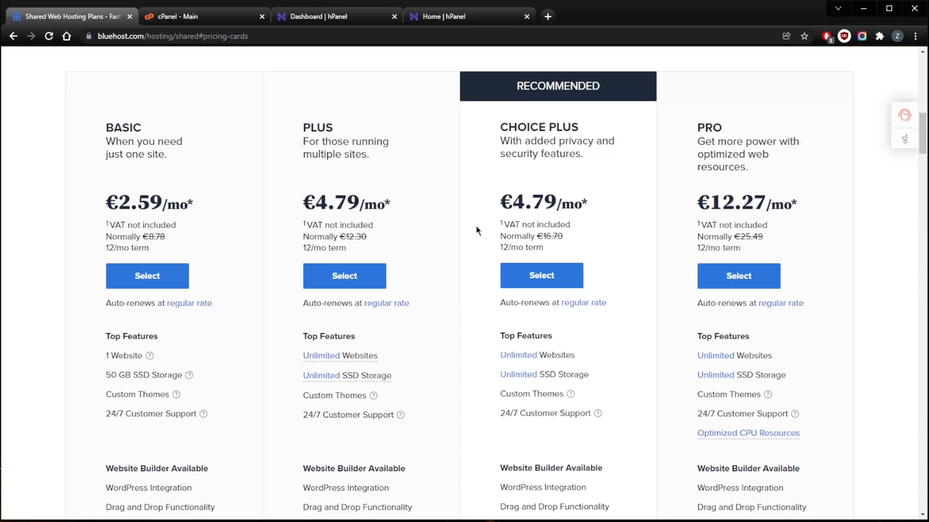
mouse_move(236, 248)
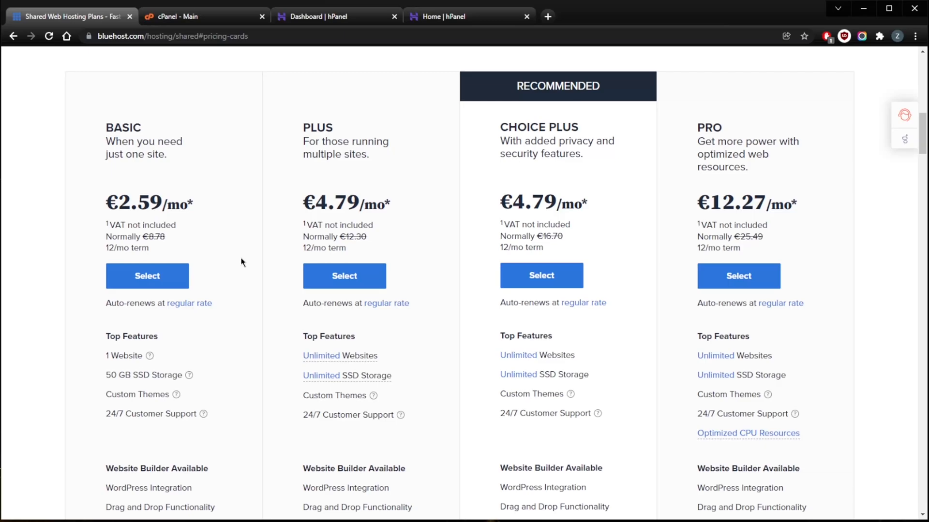
mouse_move(257, 235)
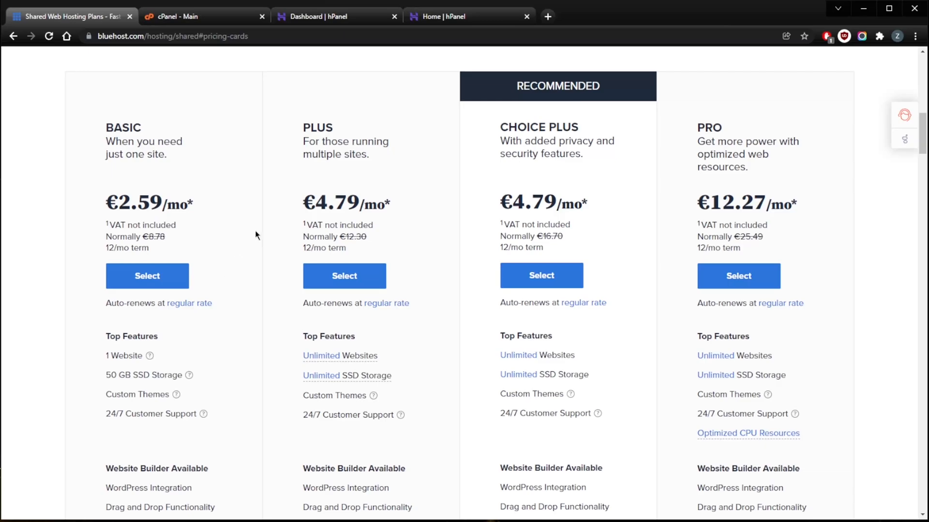
mouse_move(240, 241)
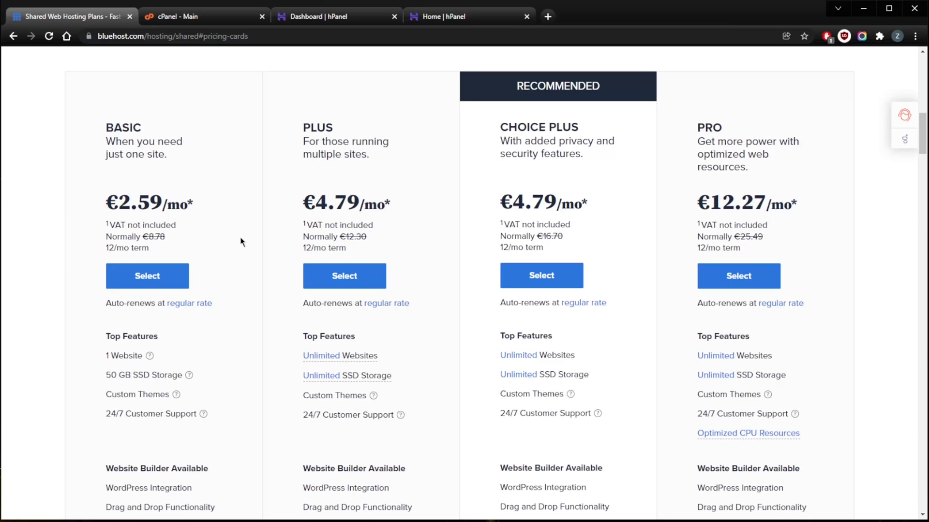
mouse_move(261, 250)
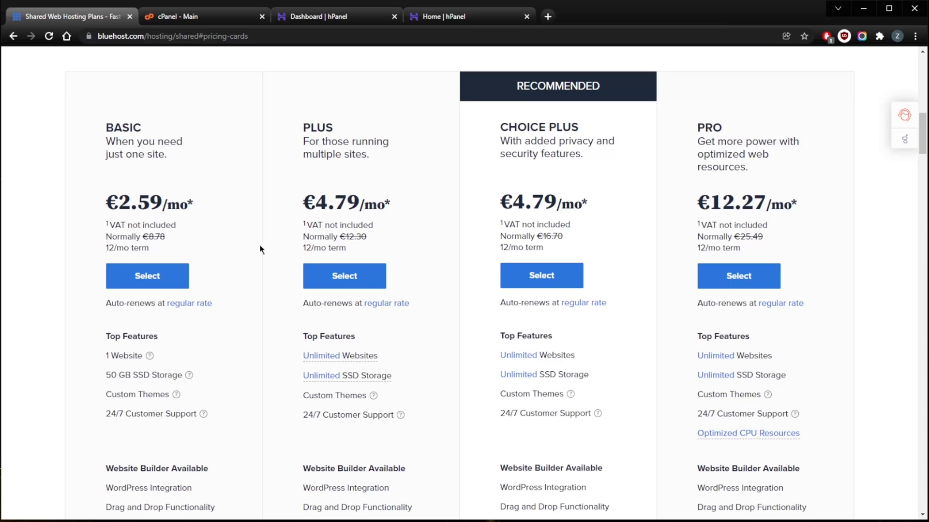
mouse_move(259, 253)
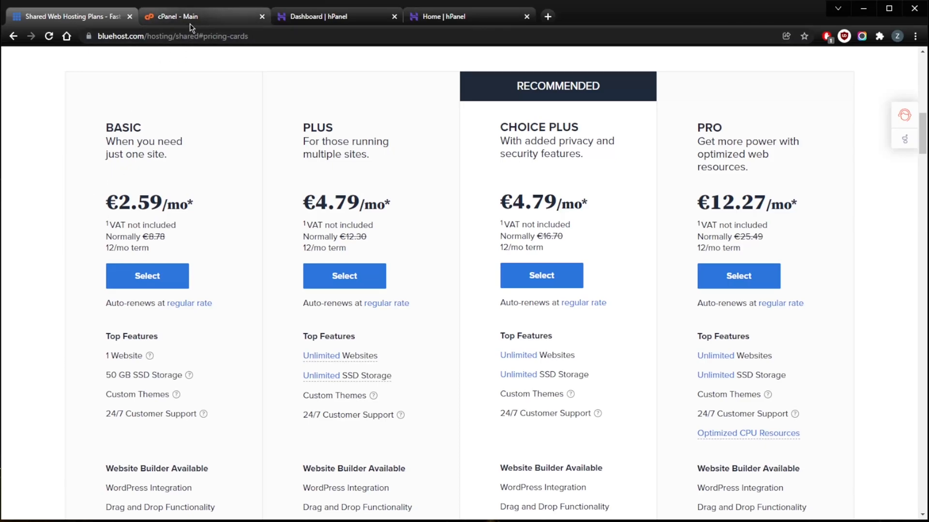
scroll(down, 3)
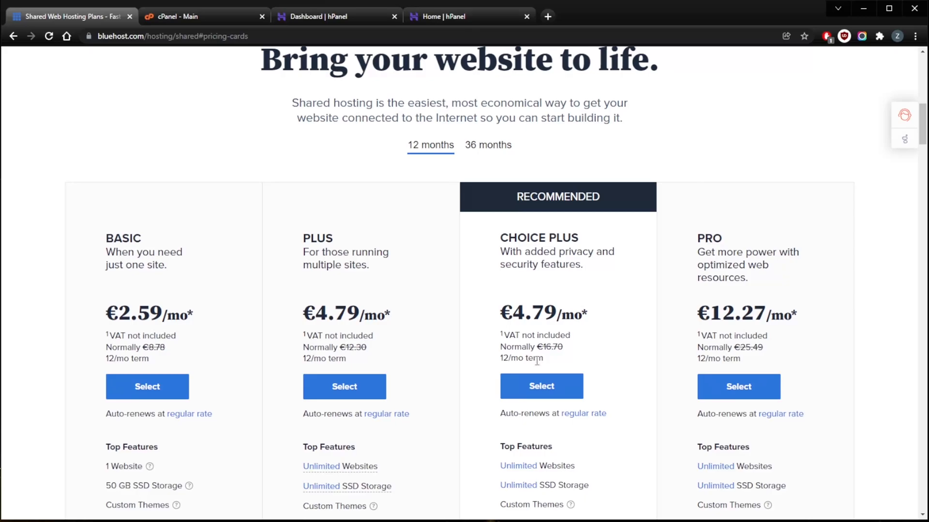
scroll(down, 3)
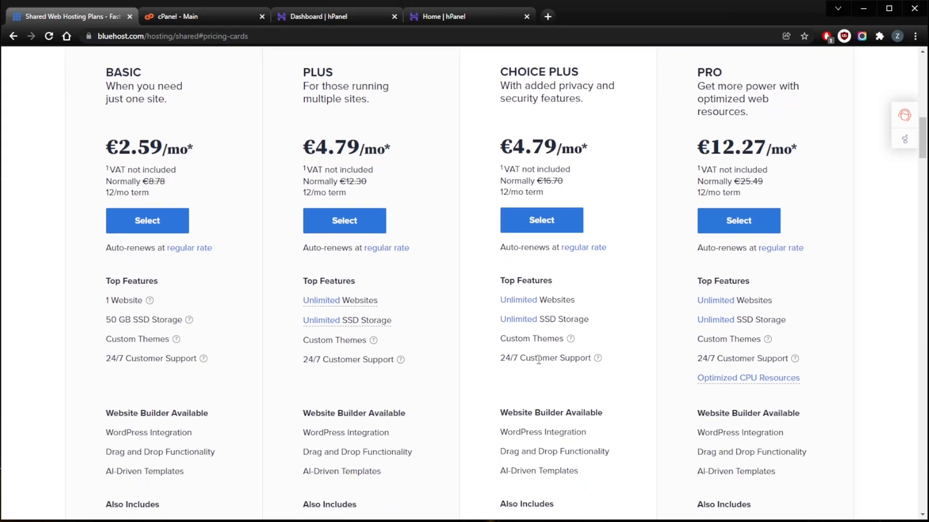
scroll(down, 3)
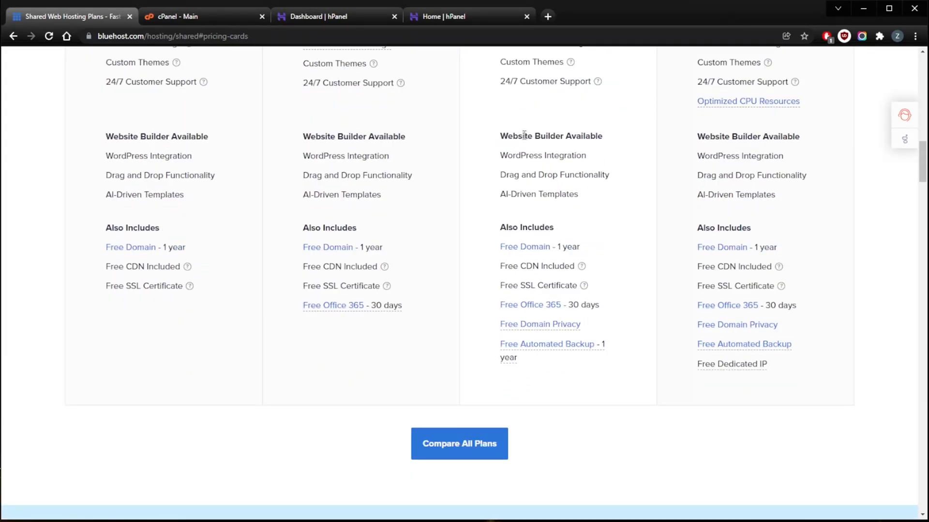
click(336, 16)
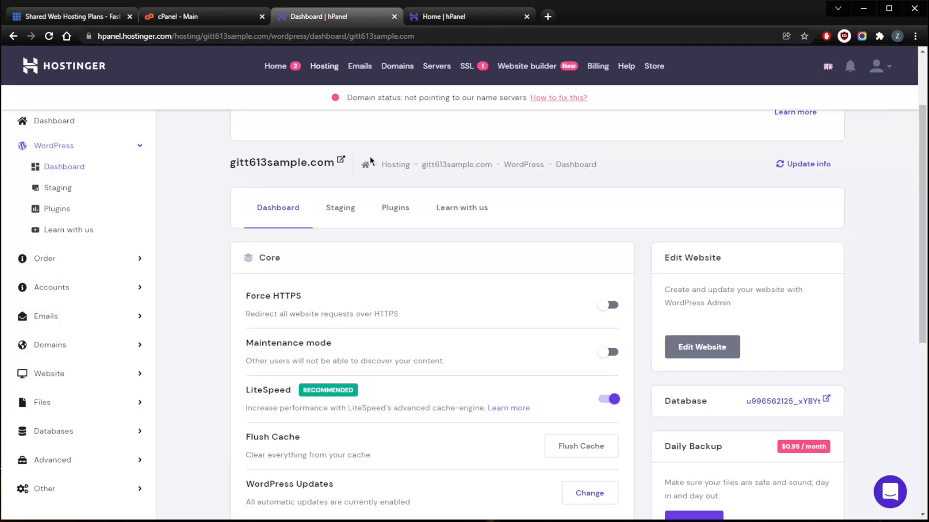
Scroll the Core settings down to Speed & Security, then open a new tab.
scroll(down, 3)
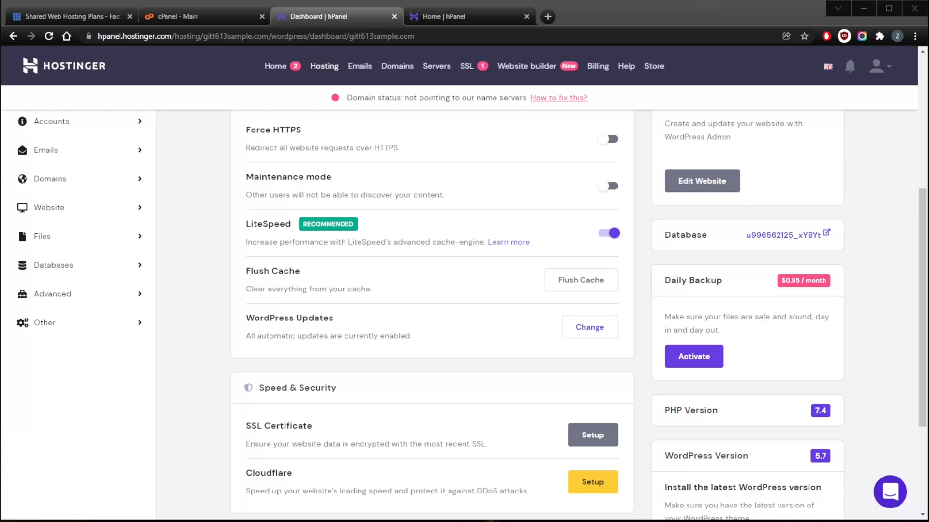
click(456, 16)
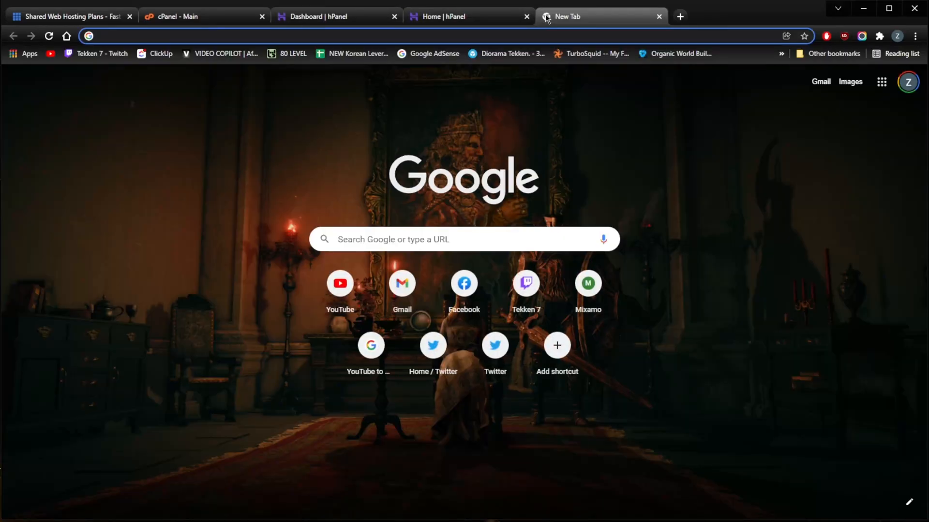
Search Google for Hostinger plans and open the 'Pricing of Web Hosting' result.
text(hostiner=)
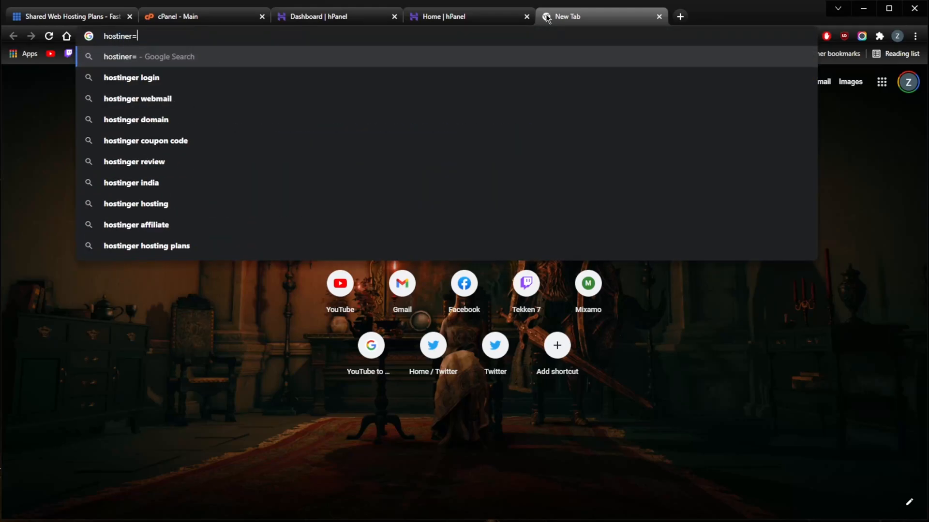
key(Backspace)
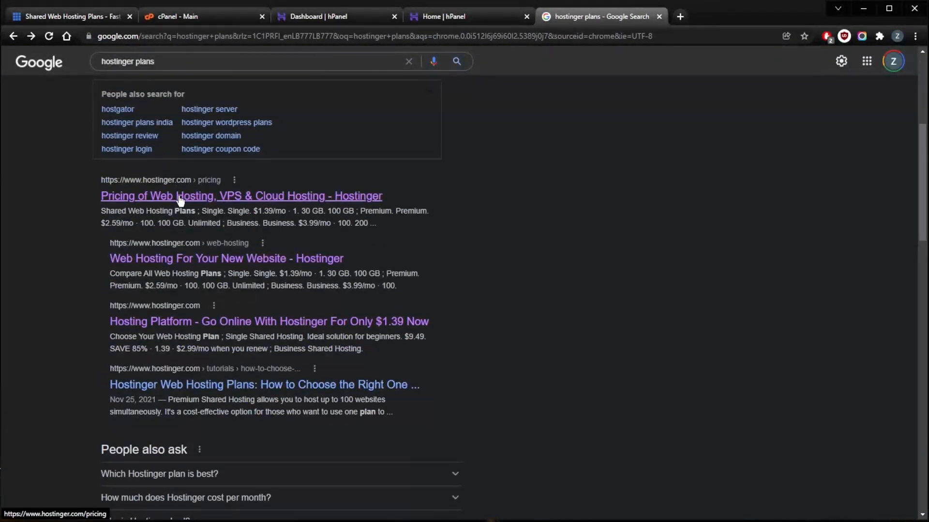
click(241, 196)
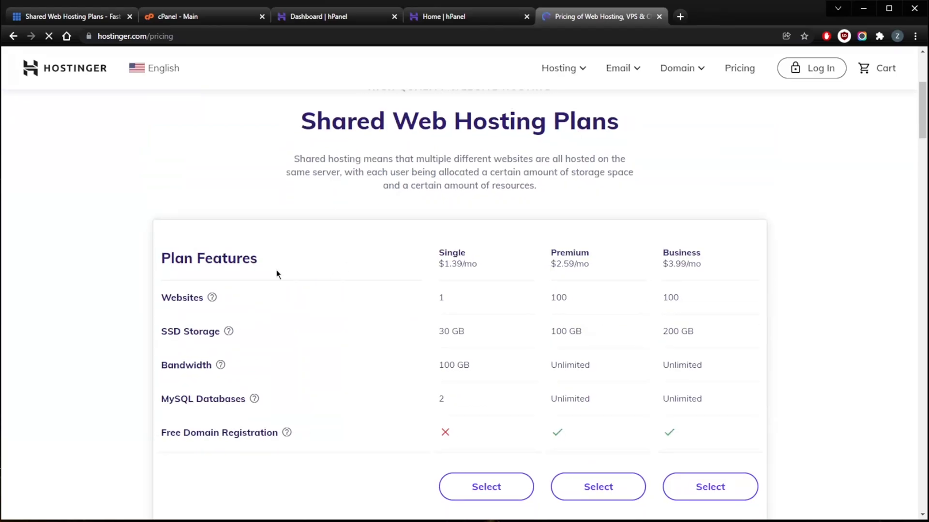
Scroll the Single, Premium and Business Plan Features table down to CPU cores and RAM.
scroll(down, 3)
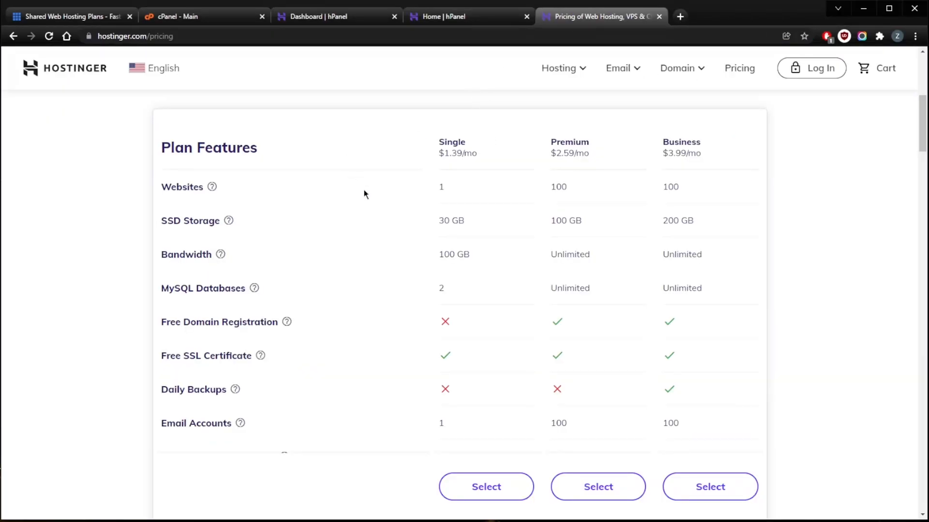
mouse_move(474, 306)
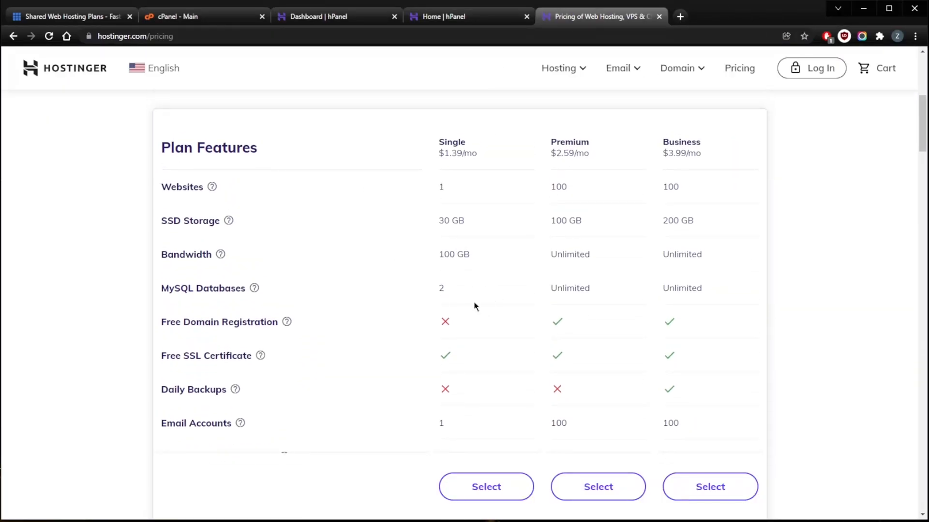
mouse_move(520, 172)
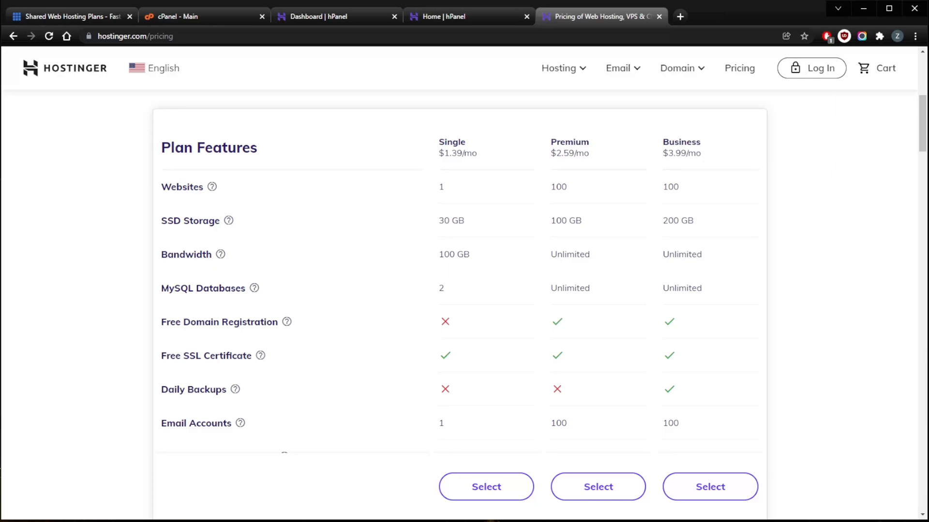
mouse_move(548, 217)
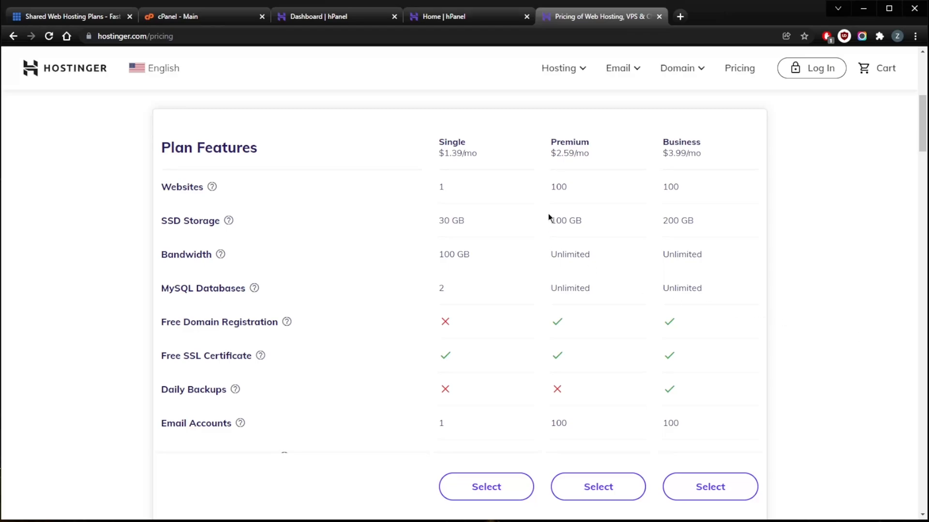
scroll(down, 3)
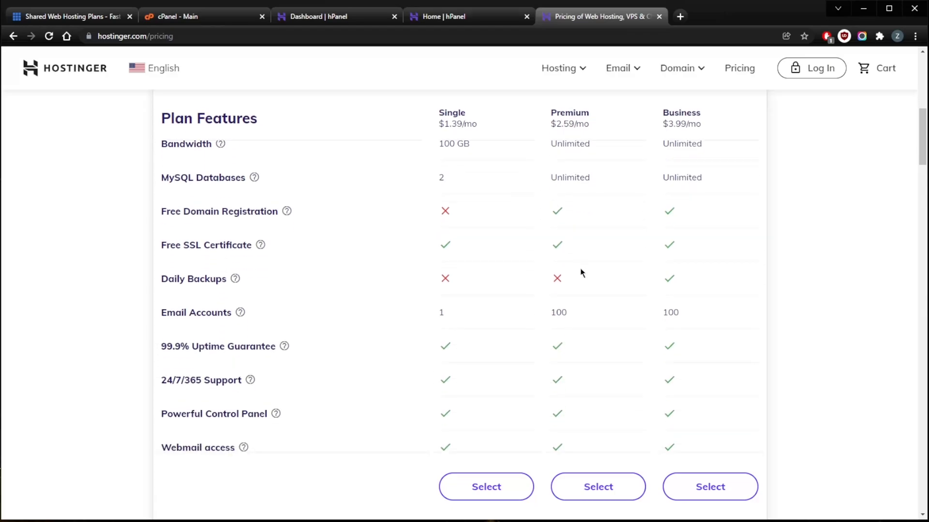
scroll(up, 3)
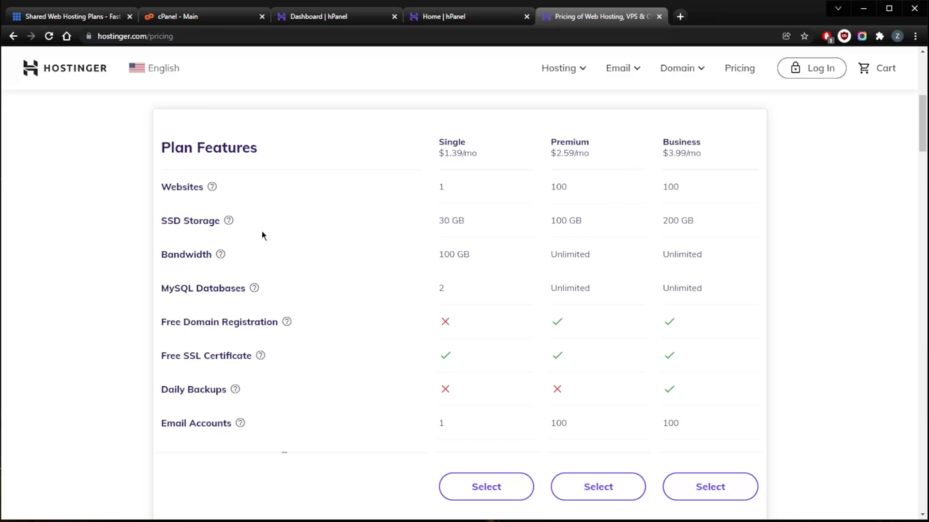
scroll(down, 3)
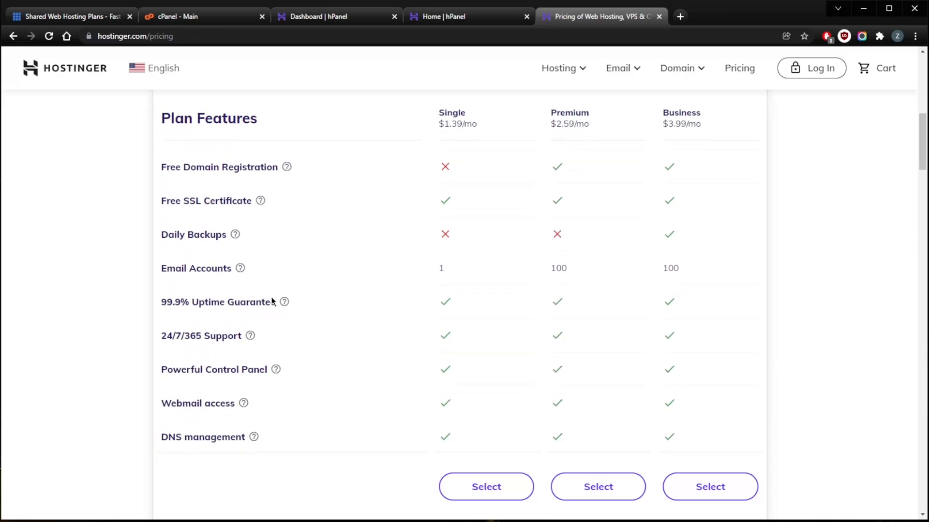
scroll(down, 3)
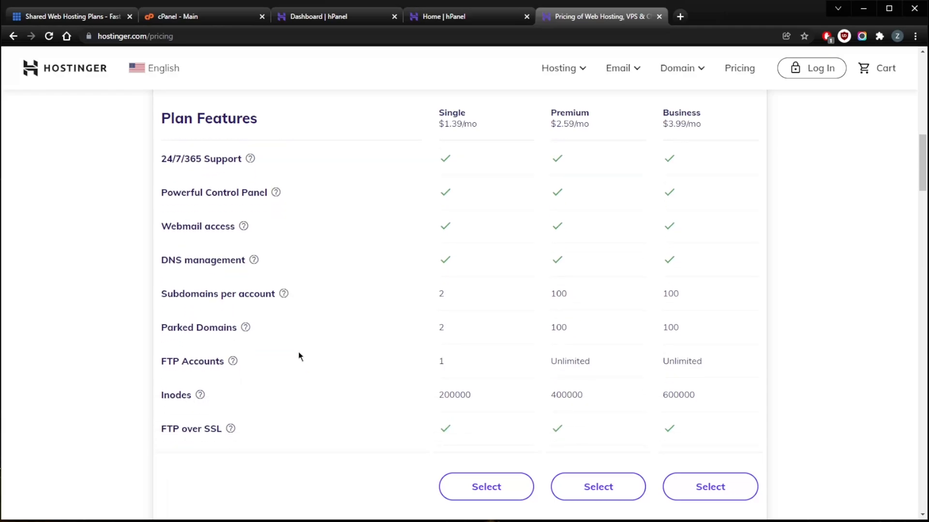
scroll(down, 3)
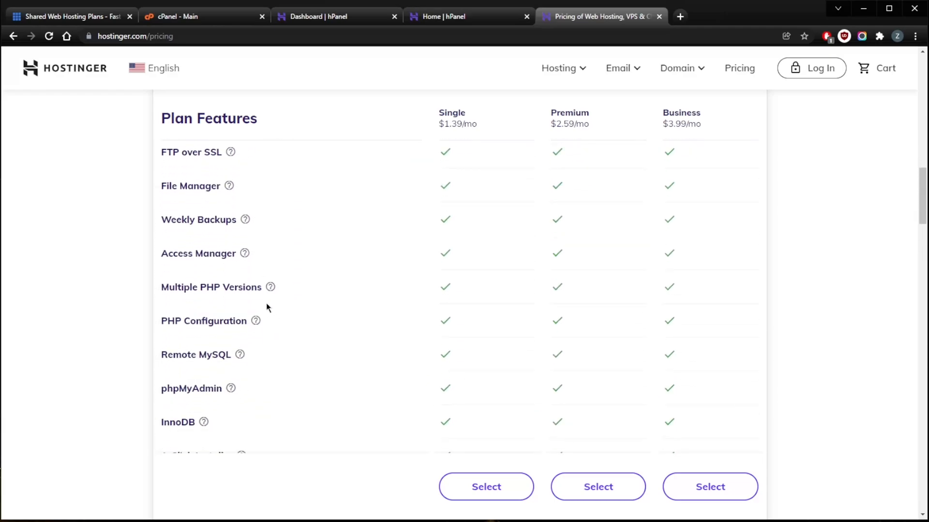
scroll(down, 3)
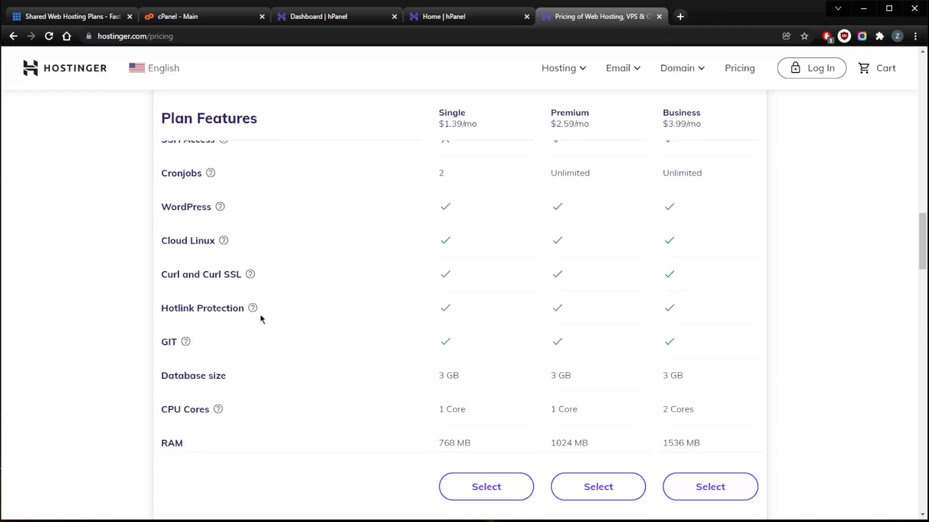
scroll(up, 3)
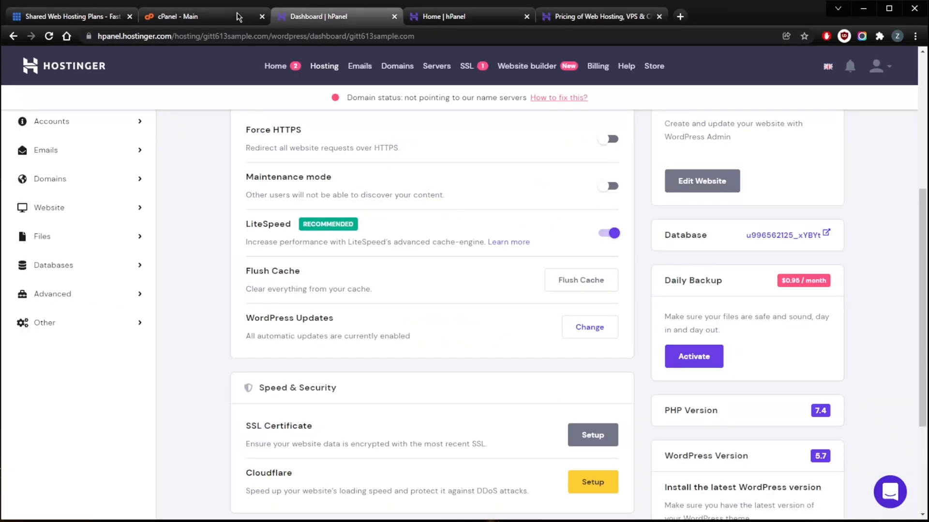
click(198, 16)
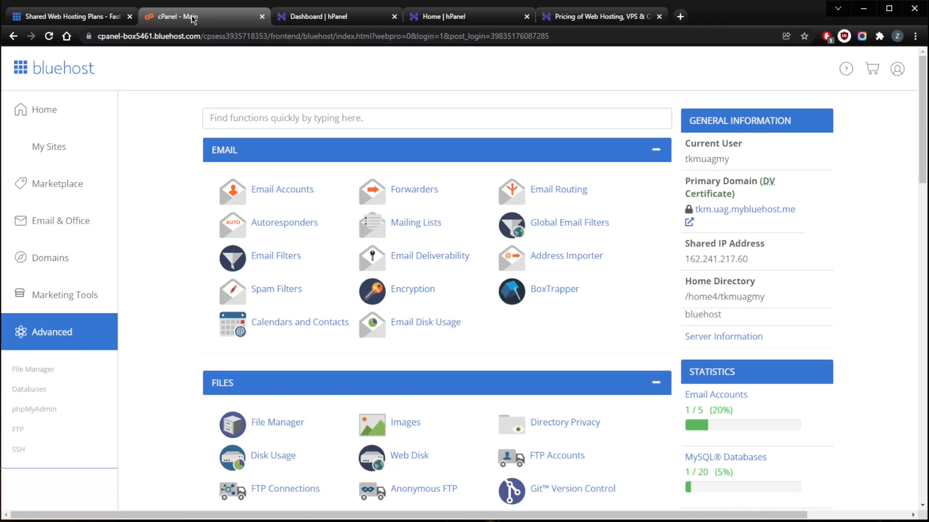
click(468, 16)
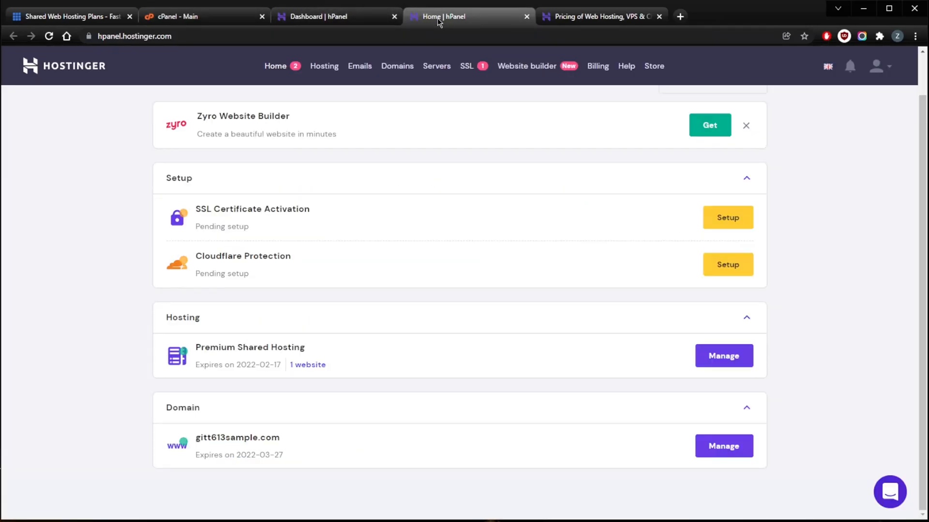
mouse_move(429, 23)
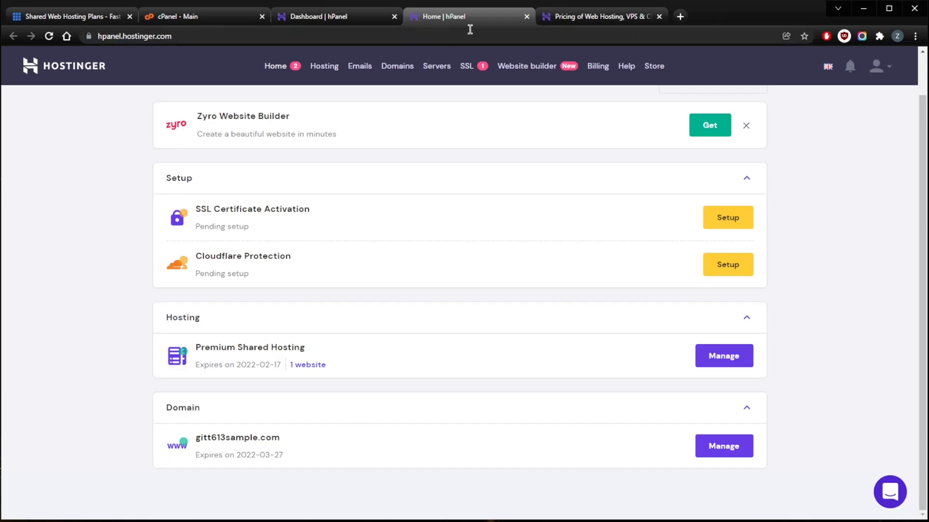
mouse_move(474, 32)
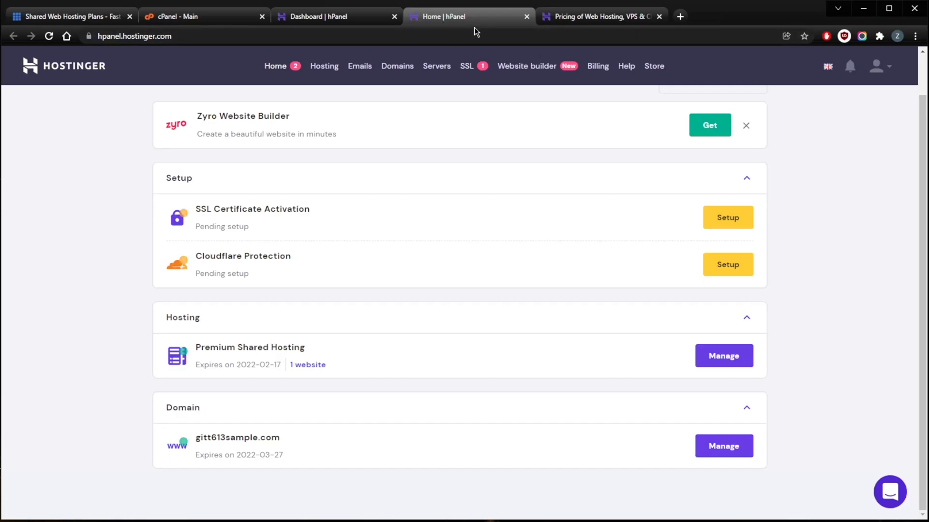
click(201, 16)
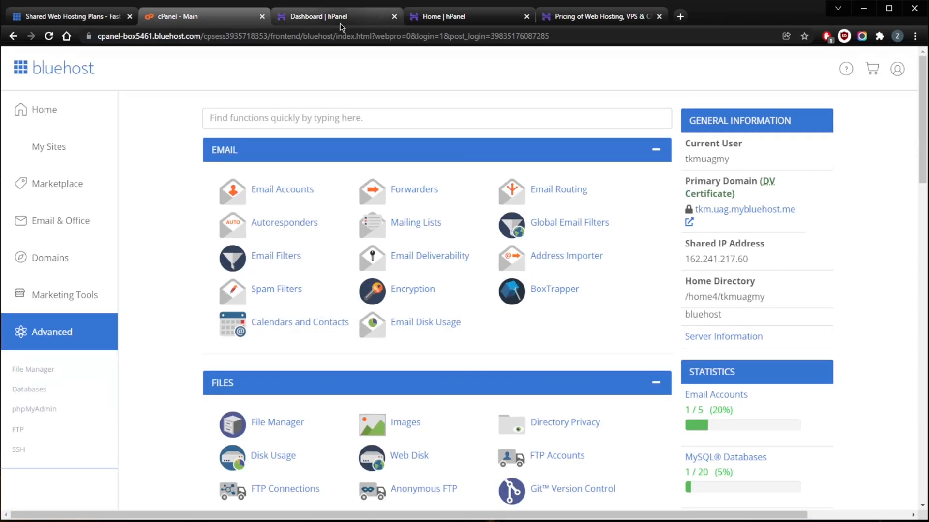
click(317, 16)
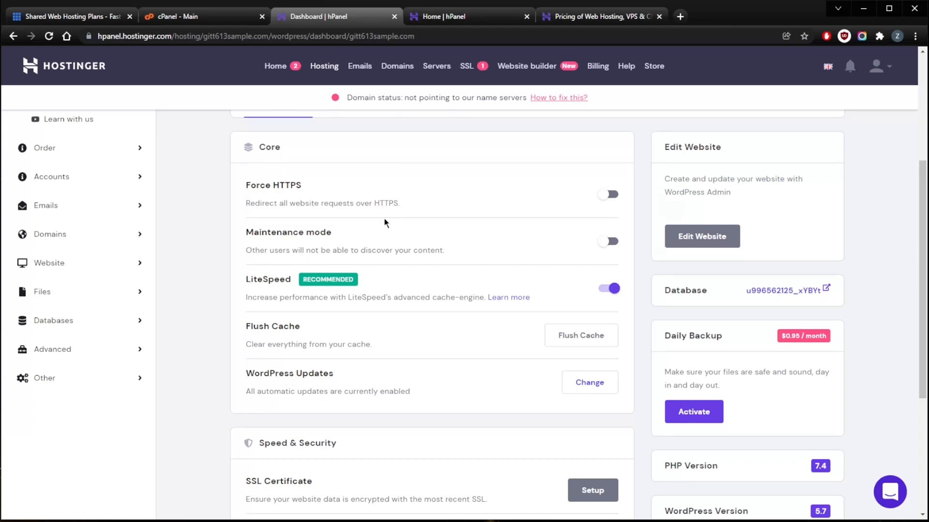
mouse_move(506, 208)
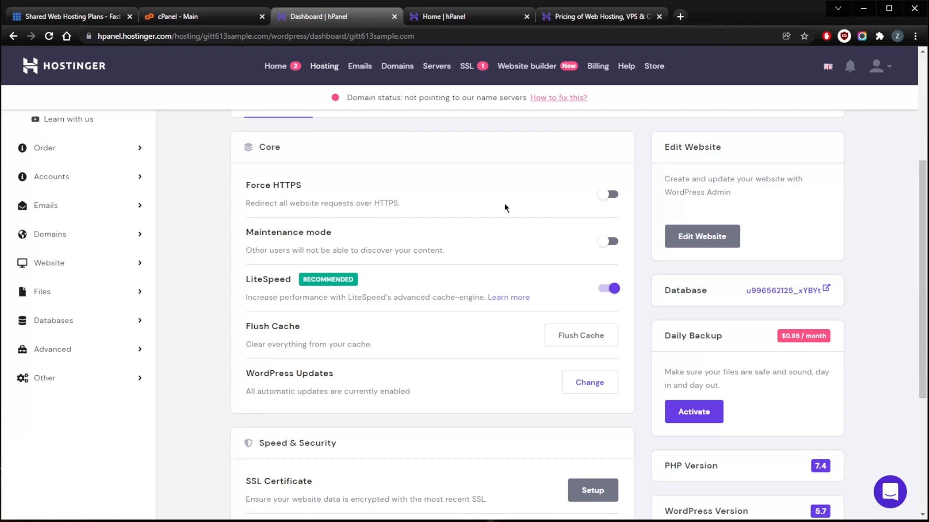
mouse_move(654, 165)
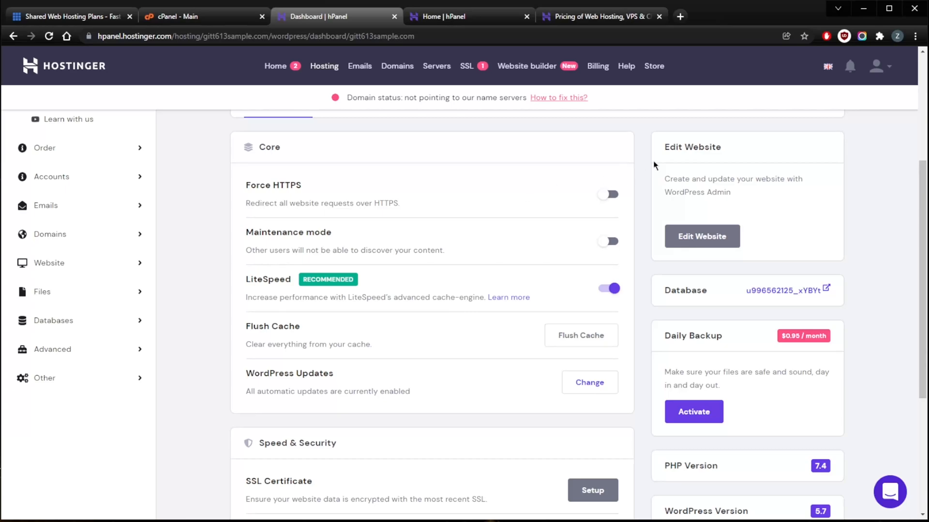